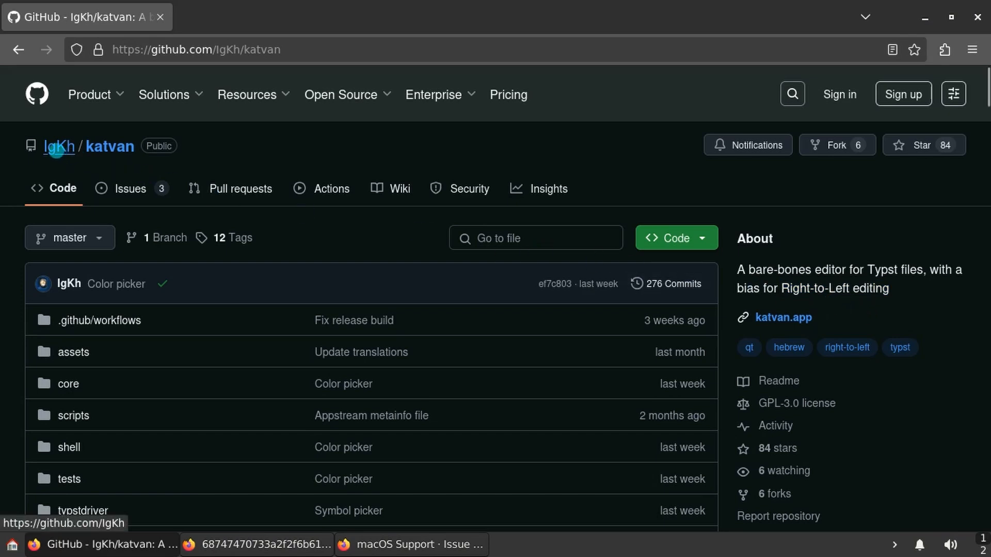
mouse_move(59, 145)
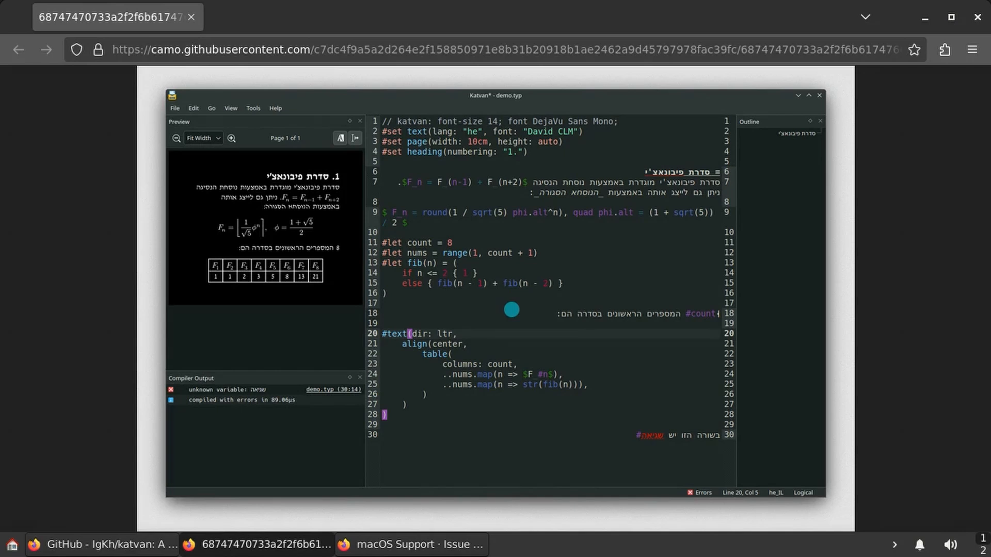
Close the enlarged screenshot tab to return to the katvan repository page.
left_click(108, 17)
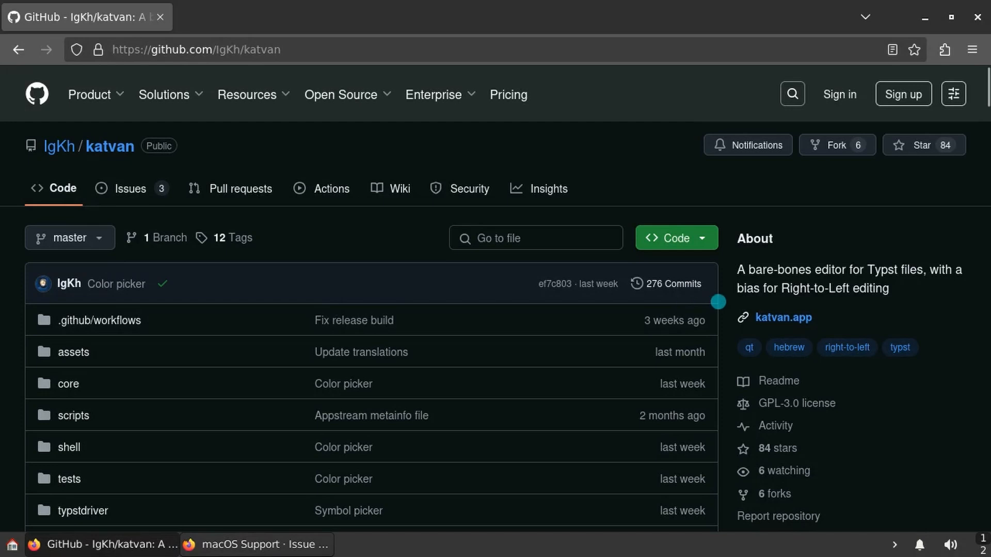
Download Katvan-0.10.0-x86_64.AppImage from the v0.10.0 release assets.
scroll("down", 3)
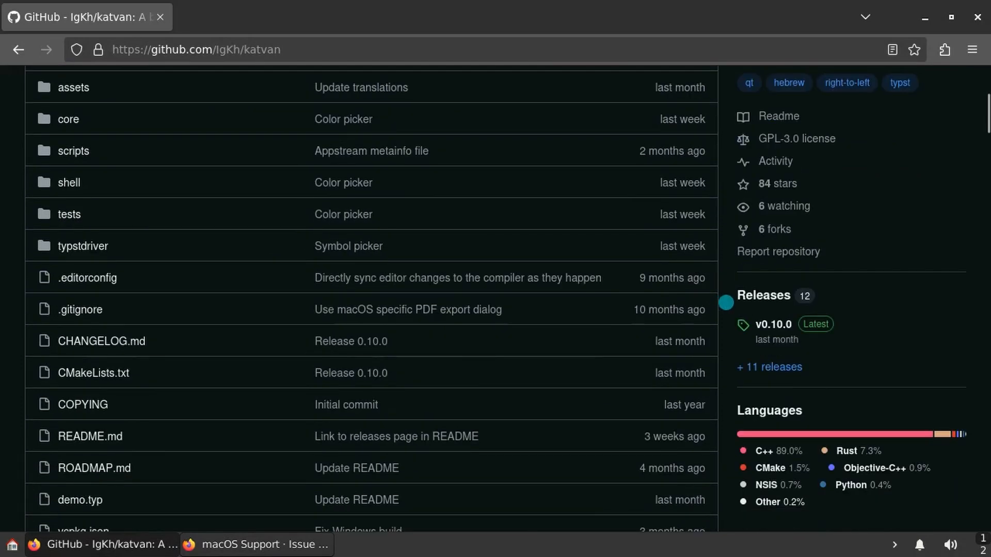
mouse_move(763, 295)
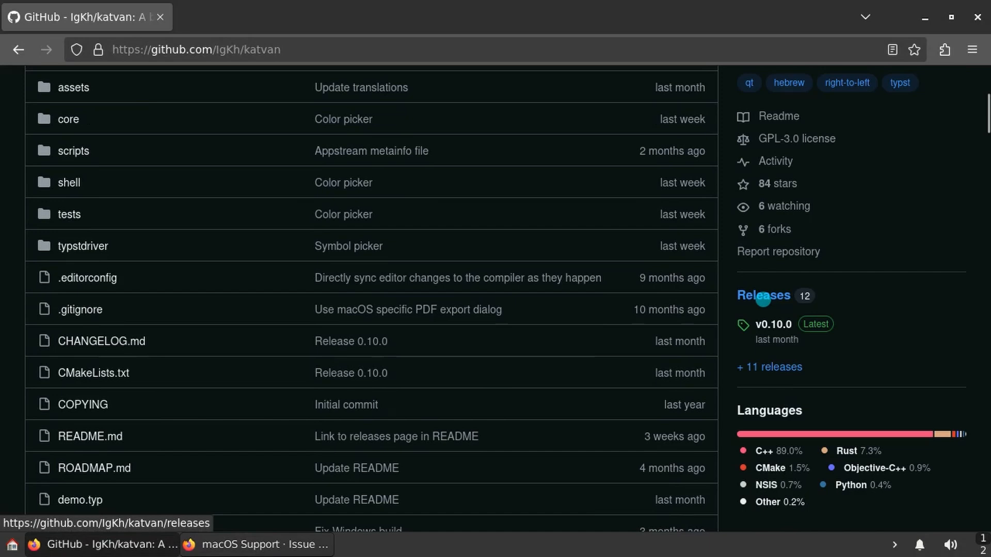
left_click(771, 324)
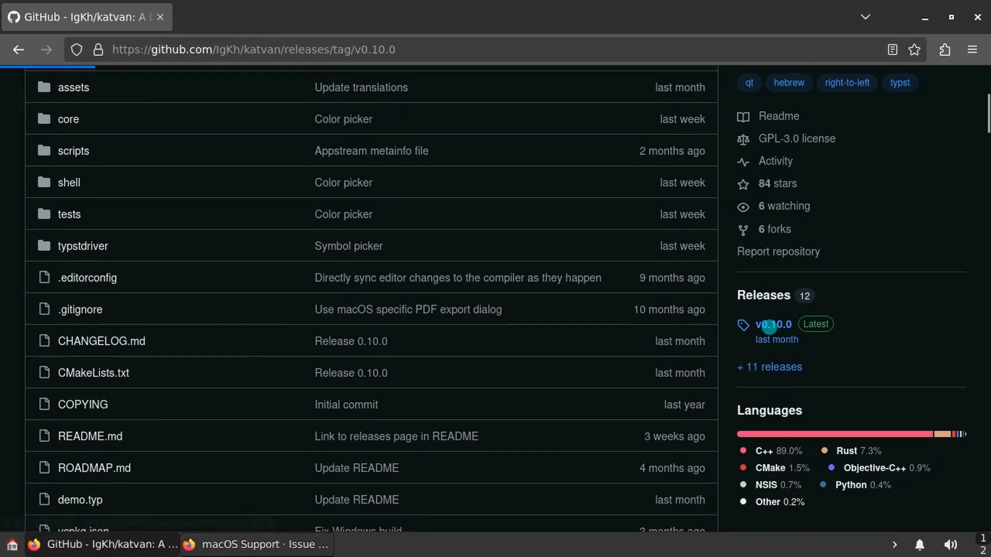
left_click(772, 324)
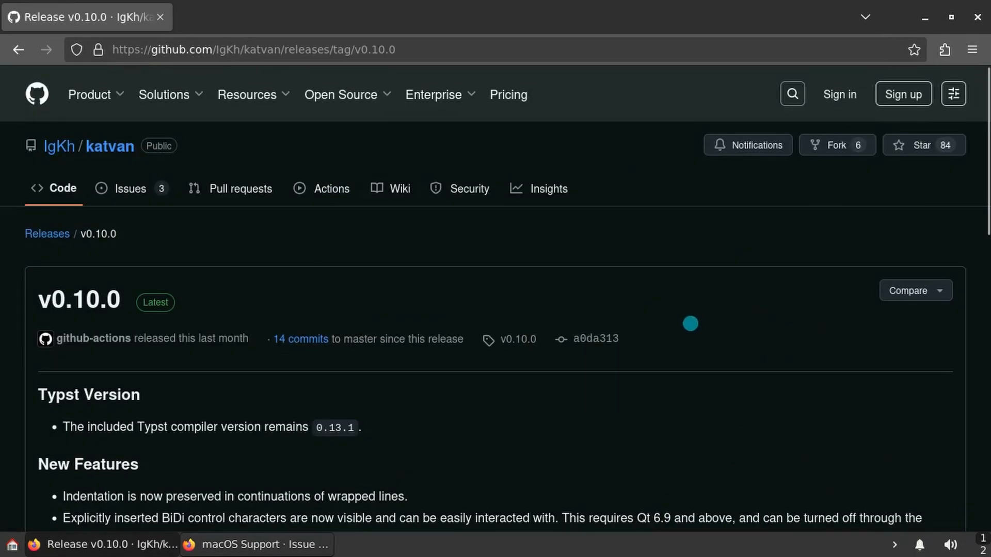
scroll("down", 3)
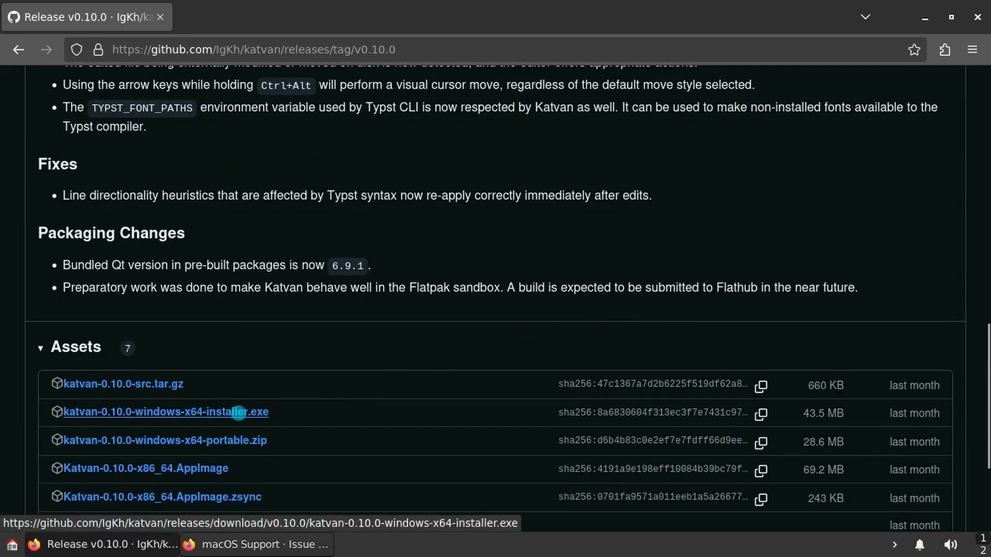
scroll("down", 3)
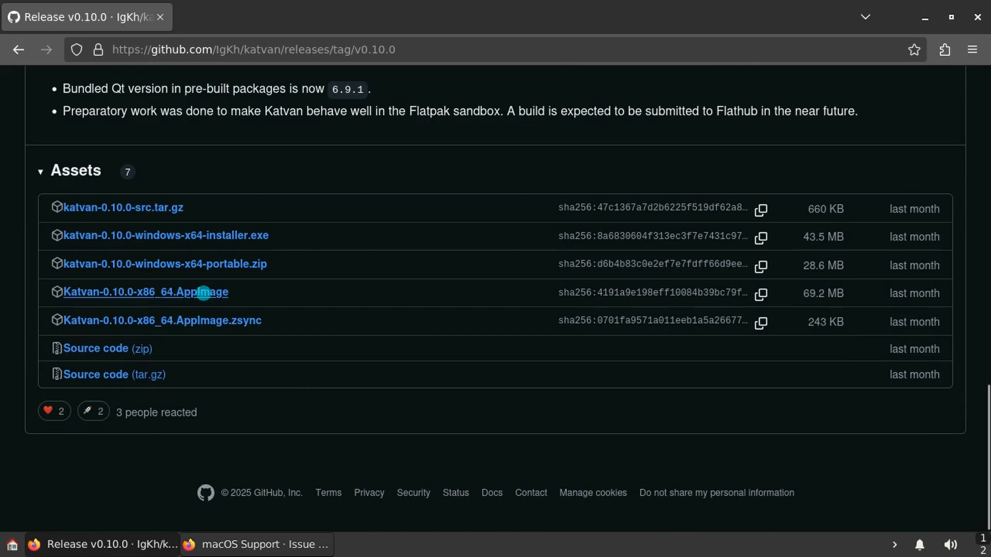
mouse_move(429, 114)
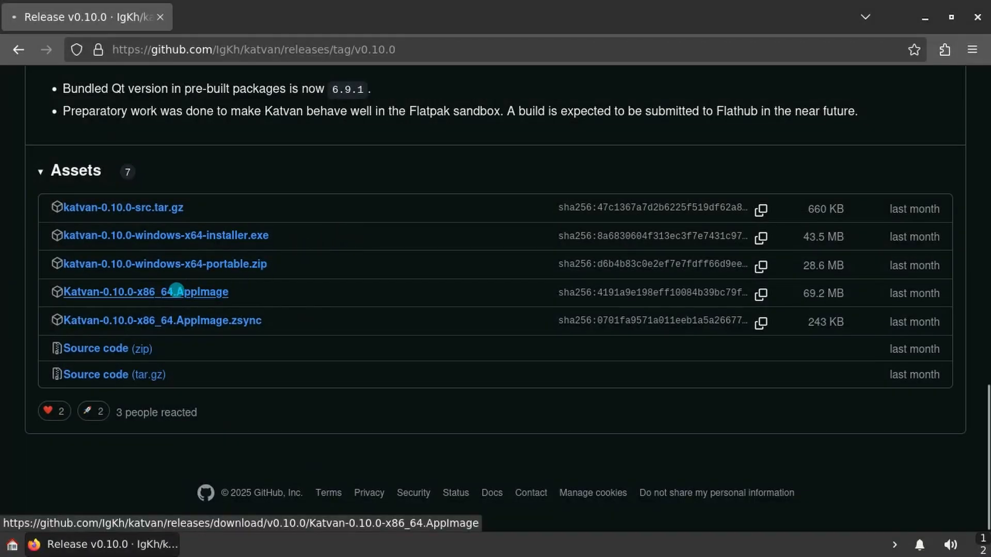
left_click(146, 292)
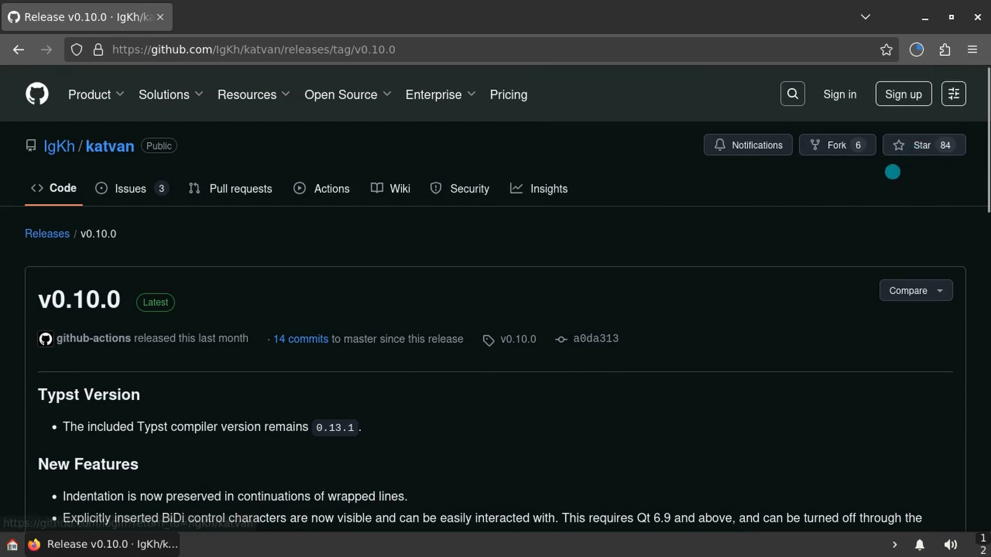
mouse_move(748, 144)
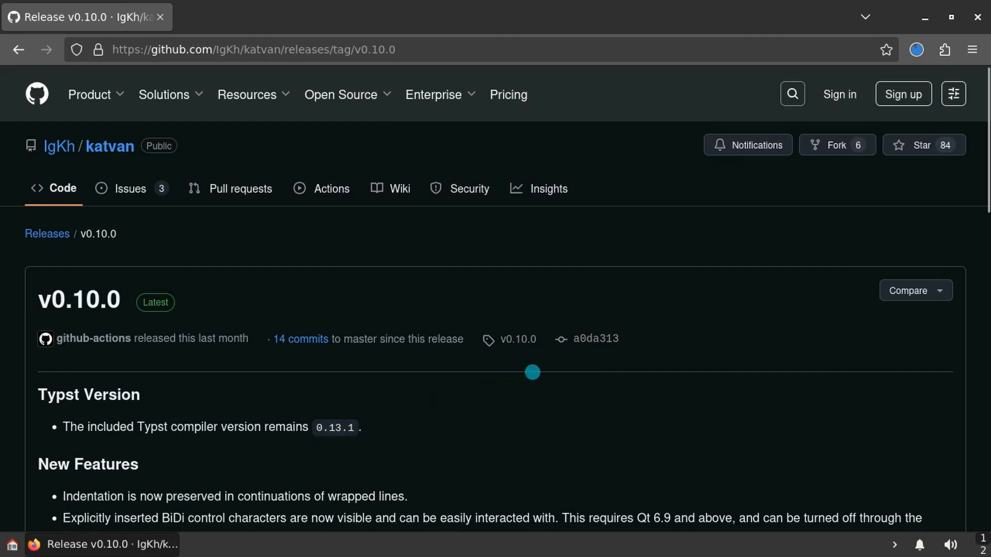
View the project's ROADMAP.md feature roadmap.
left_click(109, 145)
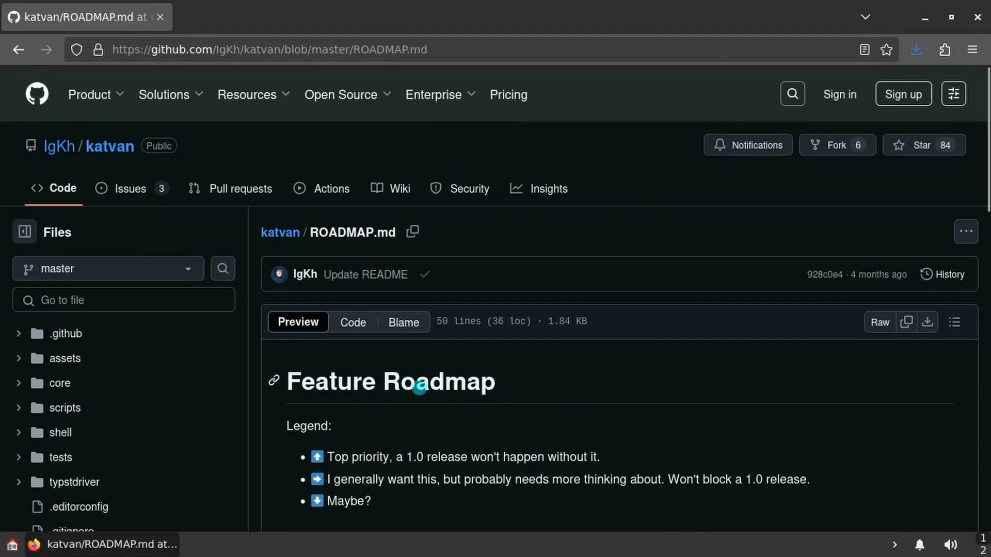
scroll("down", 3)
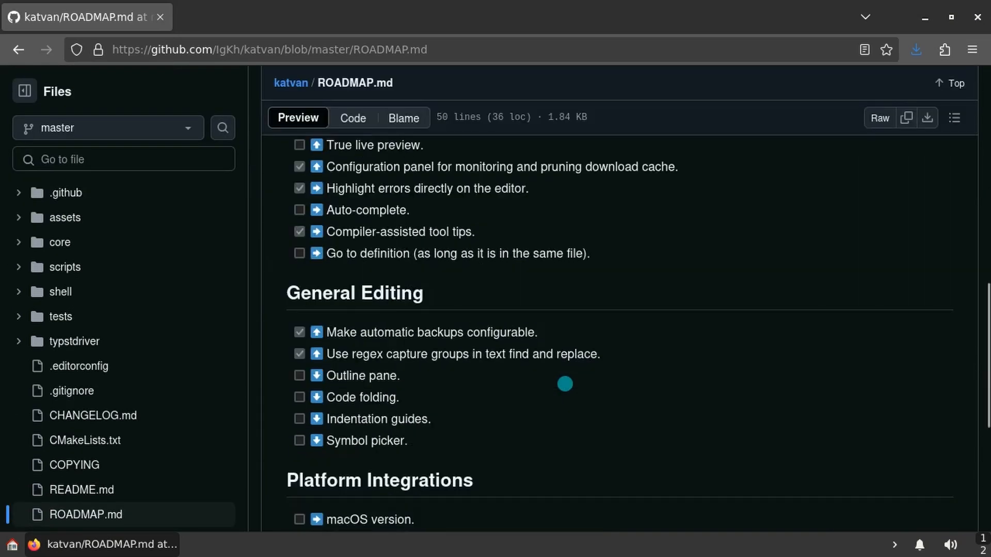
scroll("down", 3)
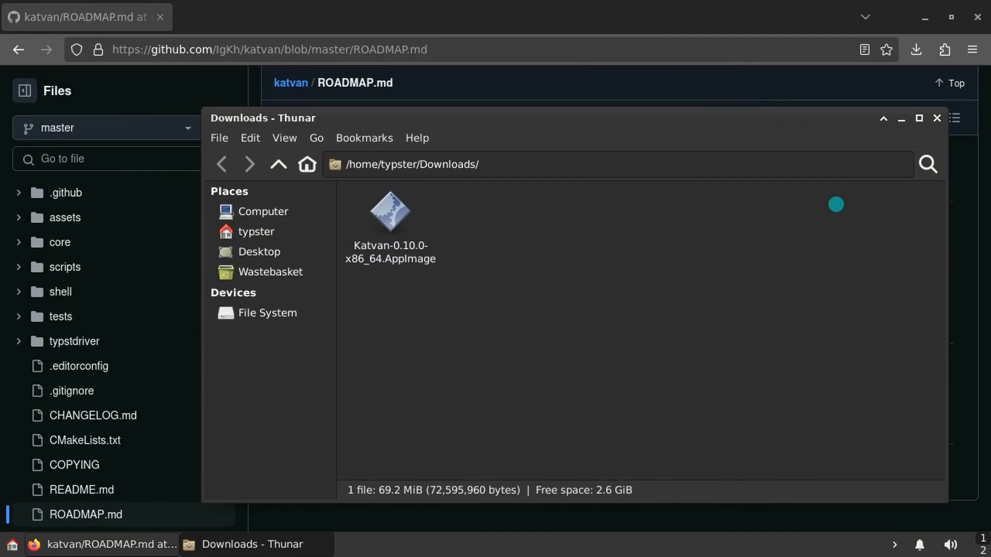
Move the AppImage into a new home Applications folder and allow it to run as a program.
right_click(390, 211)
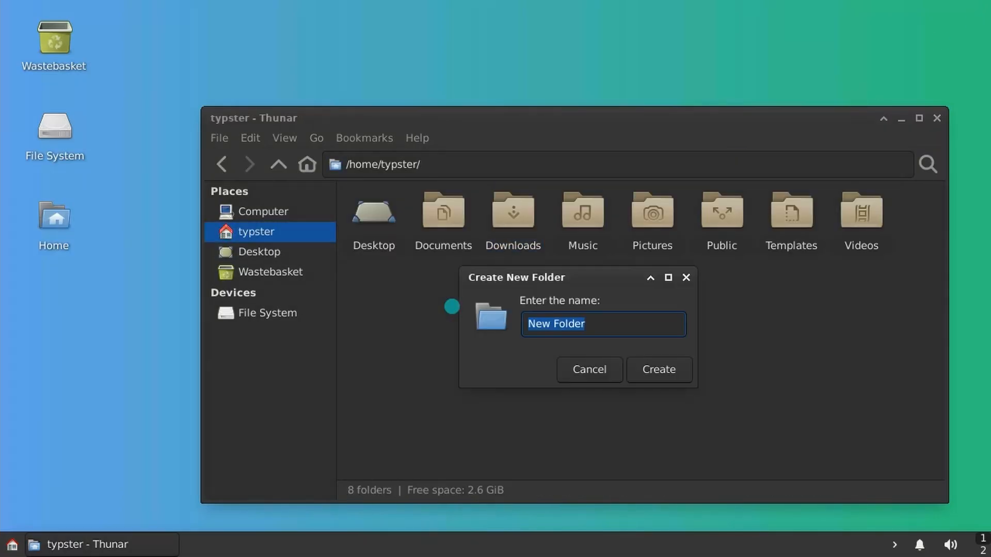
left_click(658, 369)
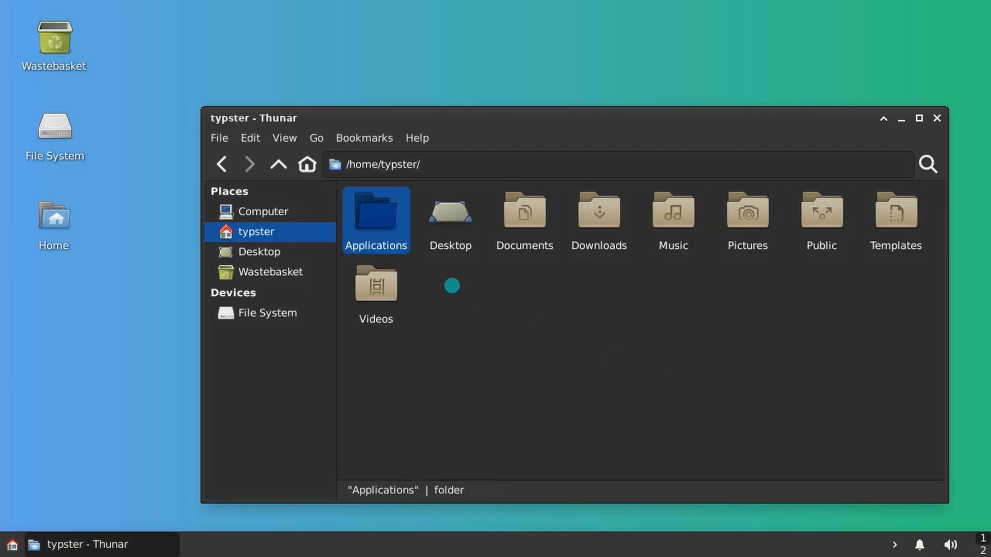
double_click(374, 219)
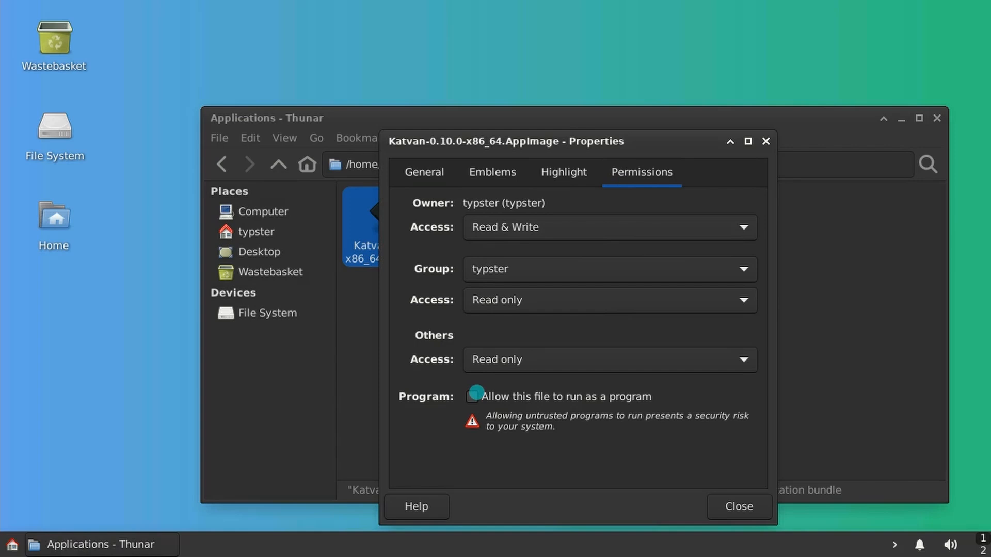
left_click(737, 506)
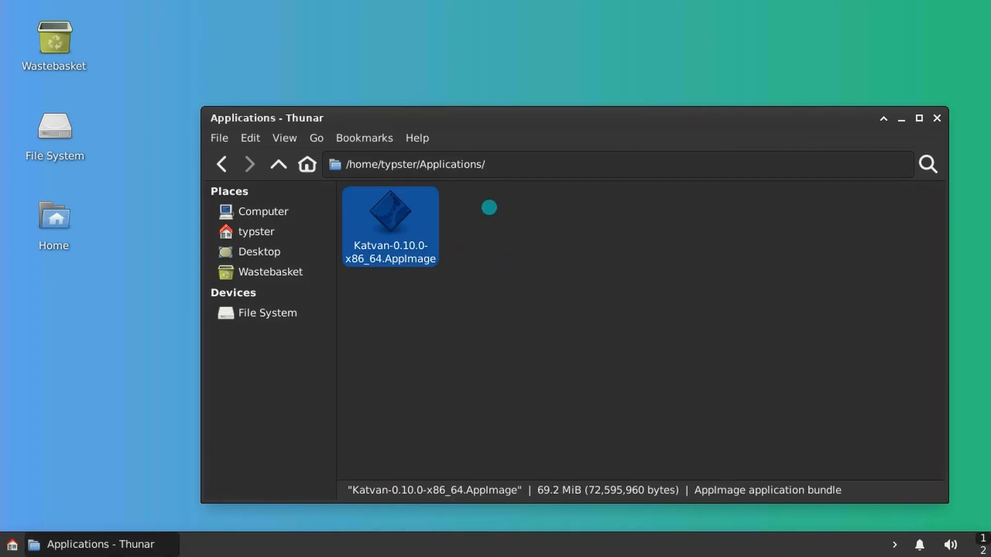
double_click(389, 222)
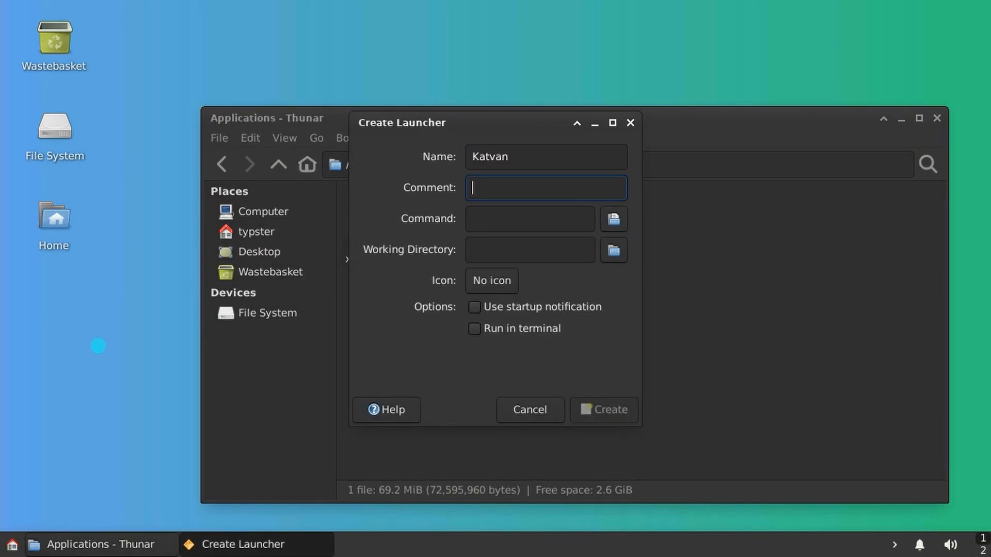
Create a Katvan launcher with comment 'A Typst Editor' and the AppImage as command.
type("A Typst Editor")
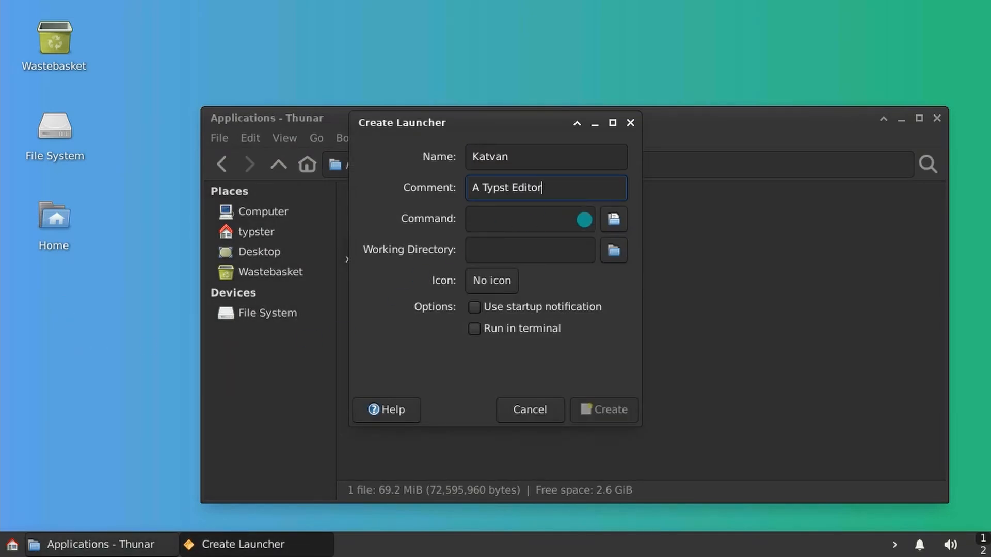
left_click(612, 219)
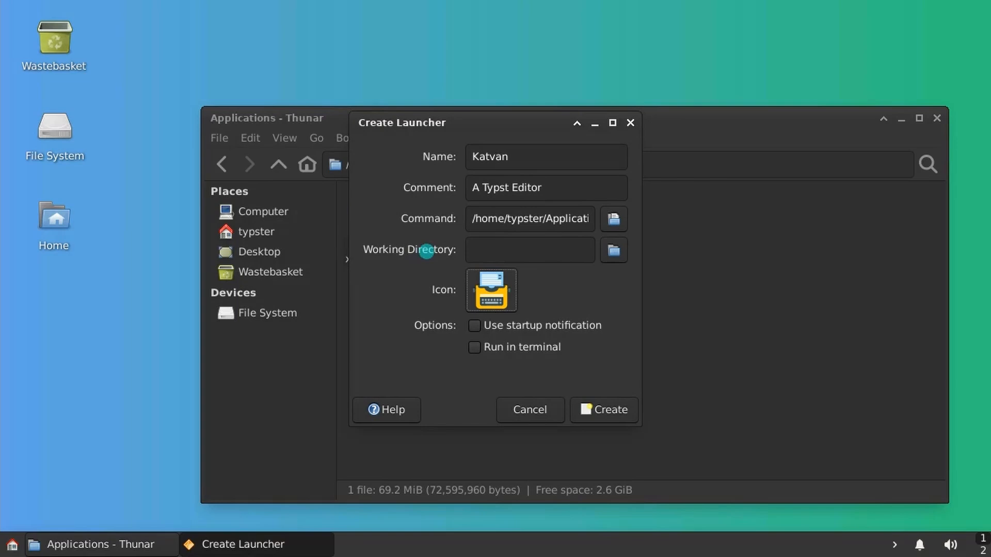
left_click(602, 410)
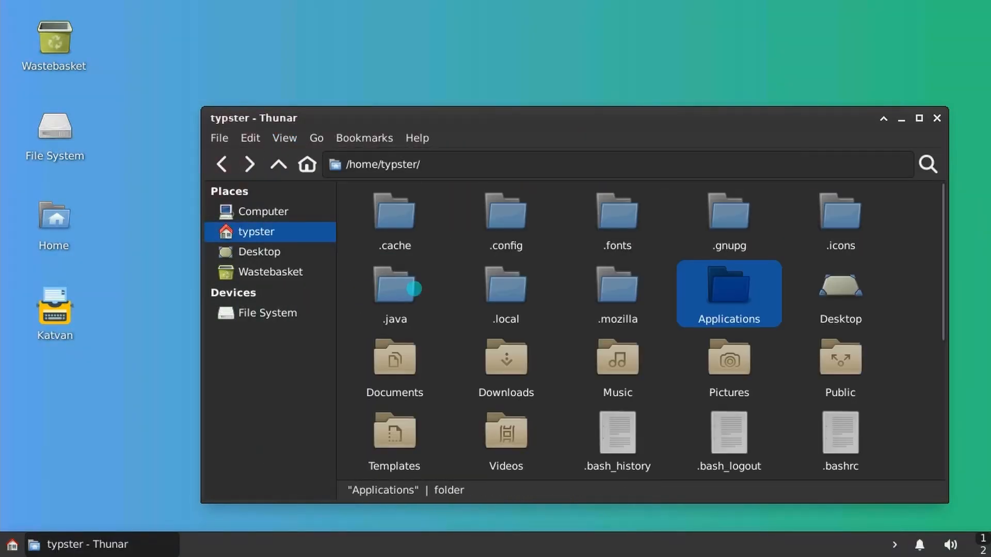
Place the launcher in ~/.local/share/applications and link it to the desktop.
double_click(728, 293)
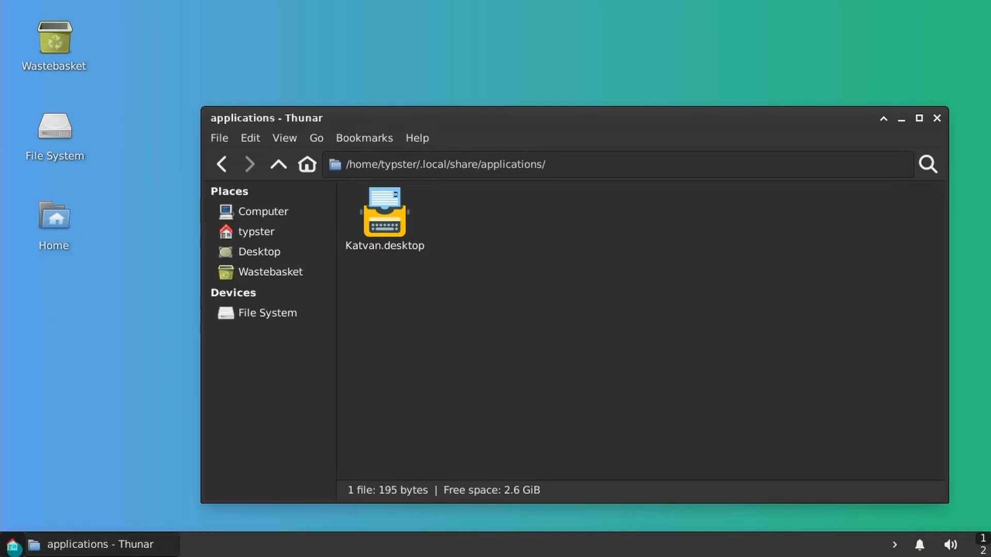
right_click(384, 217)
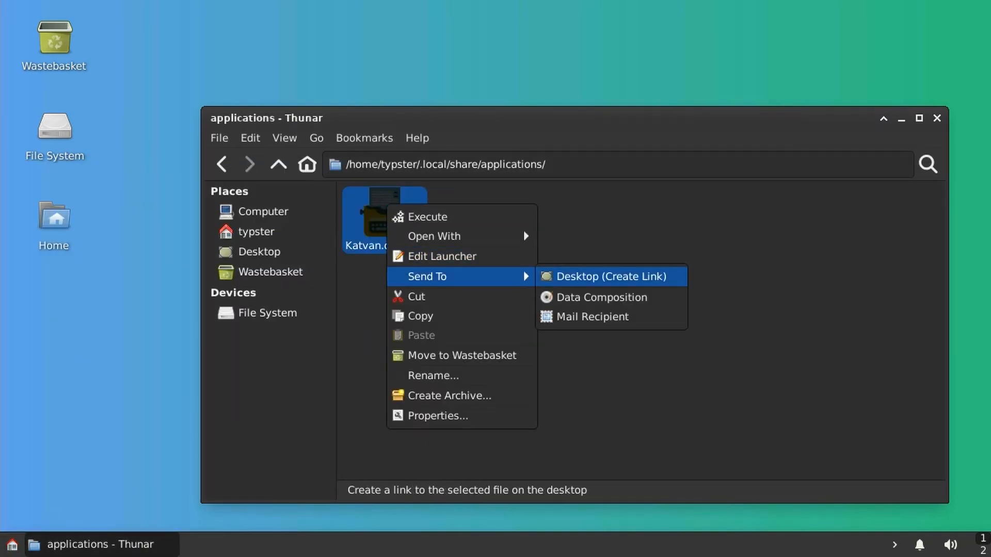
left_click(608, 277)
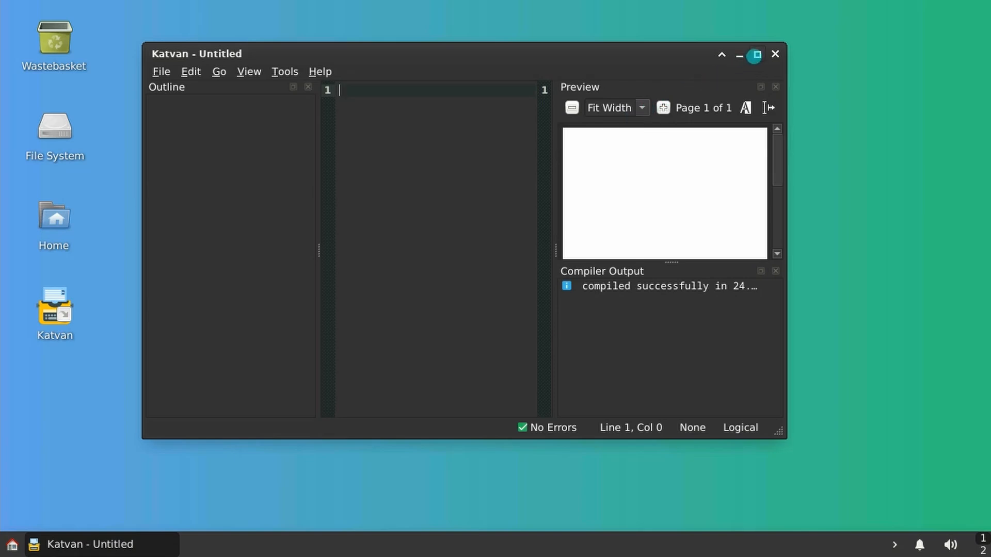
Maximize the Katvan window with its new untitled document.
left_click(756, 54)
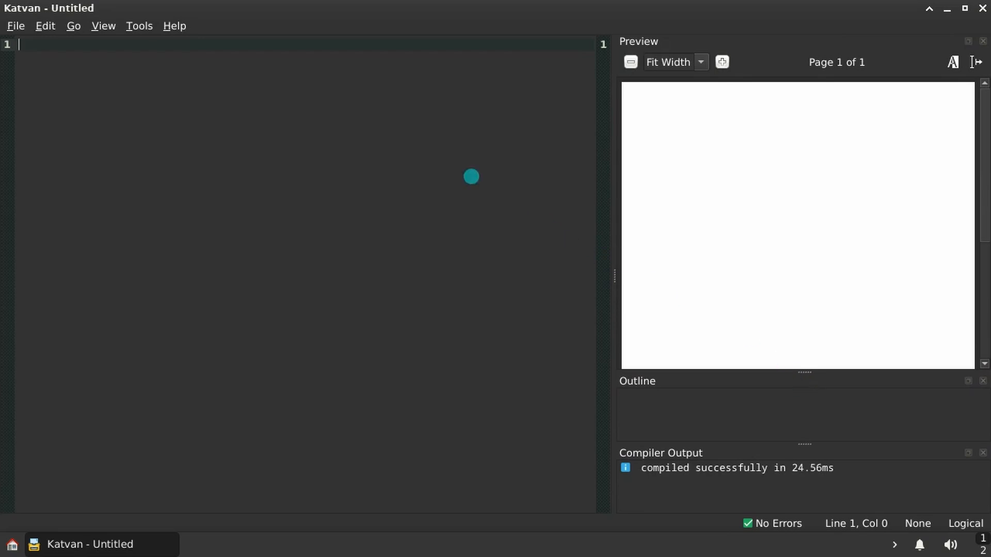
Enter the ligature example line and set the editor font to Fira Code, size 24.
type("Example Fira Code Ligature: =>")
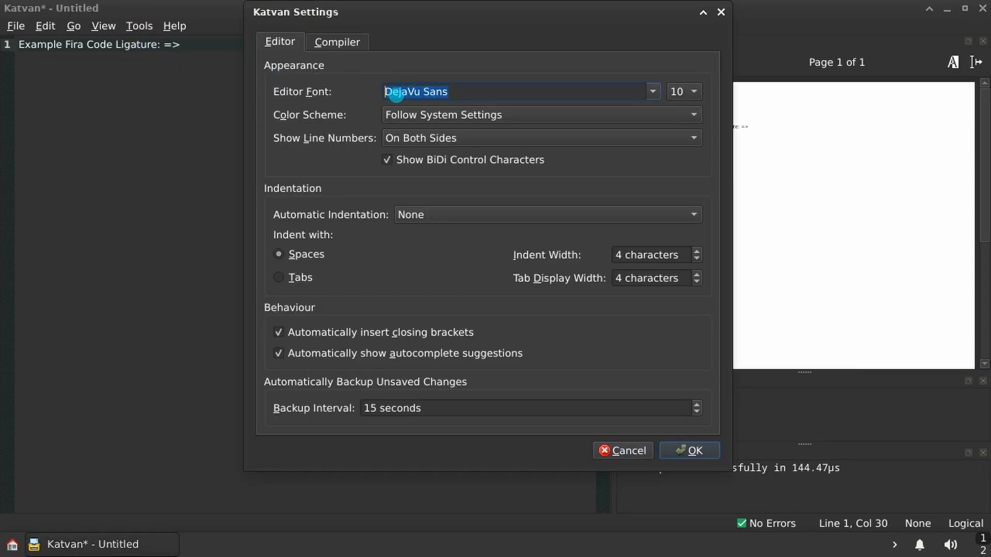
type("Fira Code")
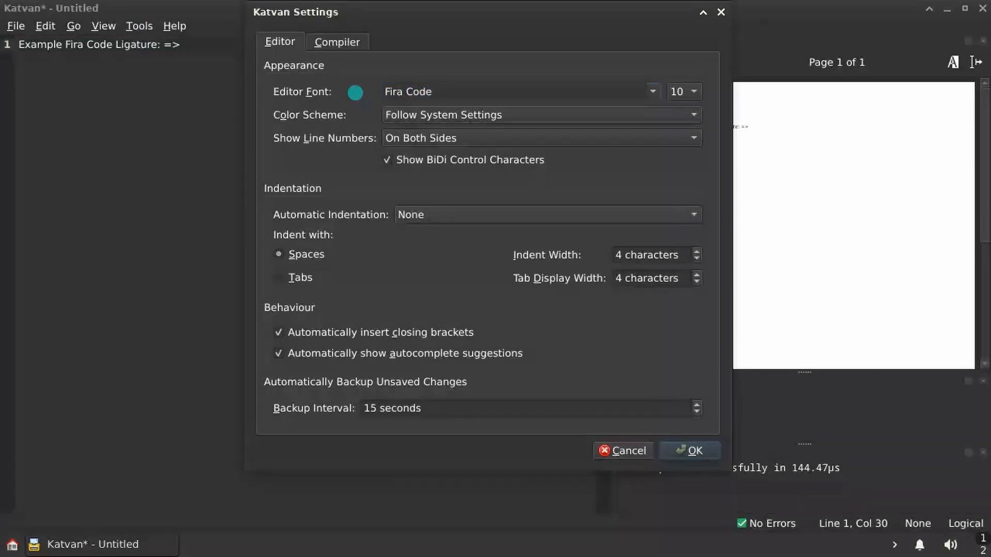
left_click(692, 91)
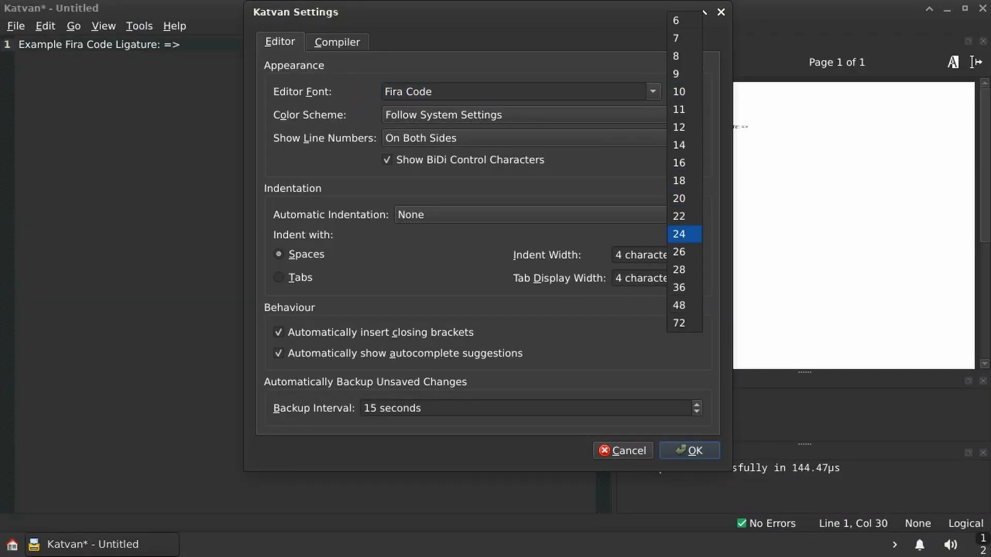
left_click(679, 235)
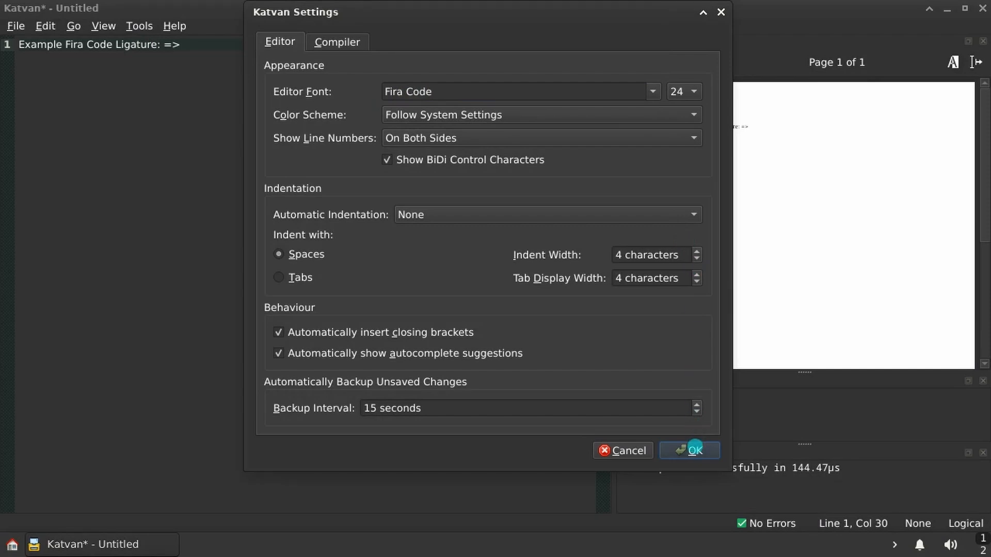
left_click(688, 450)
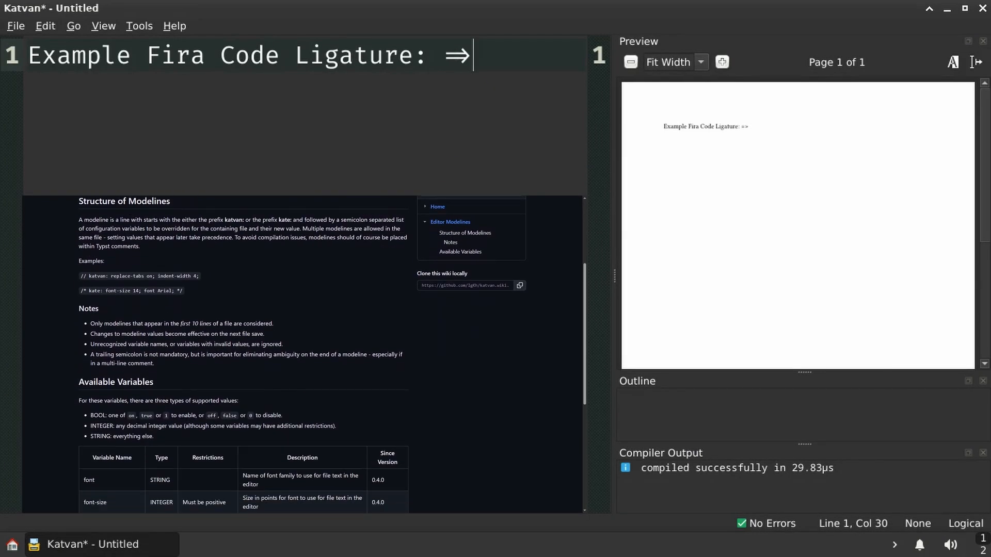
scroll("down", 3)
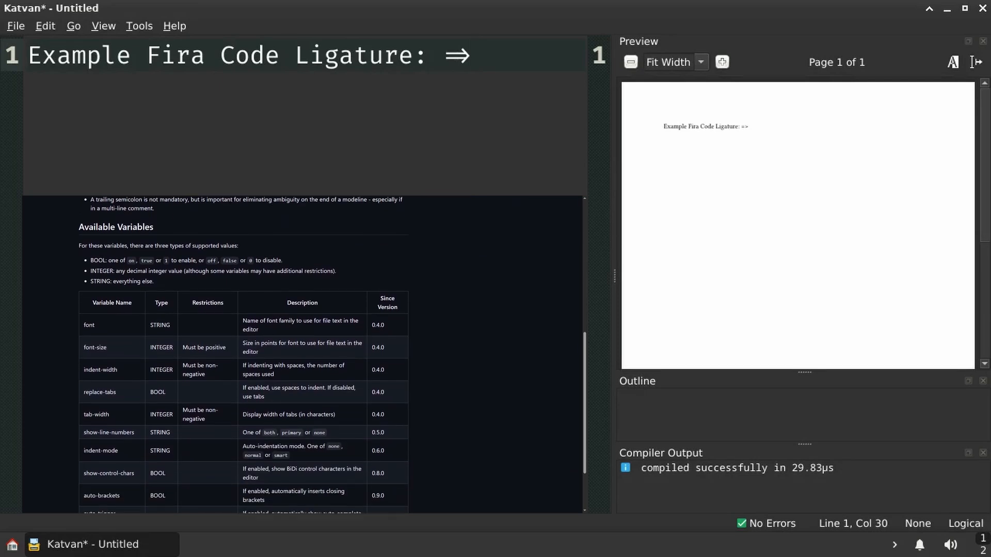
scroll("down", 3)
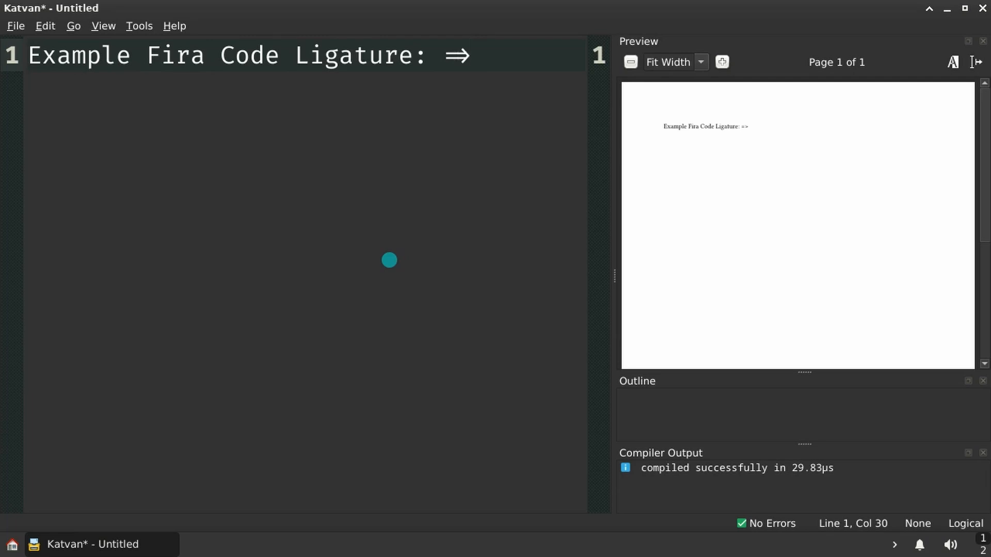
left_click(12, 544)
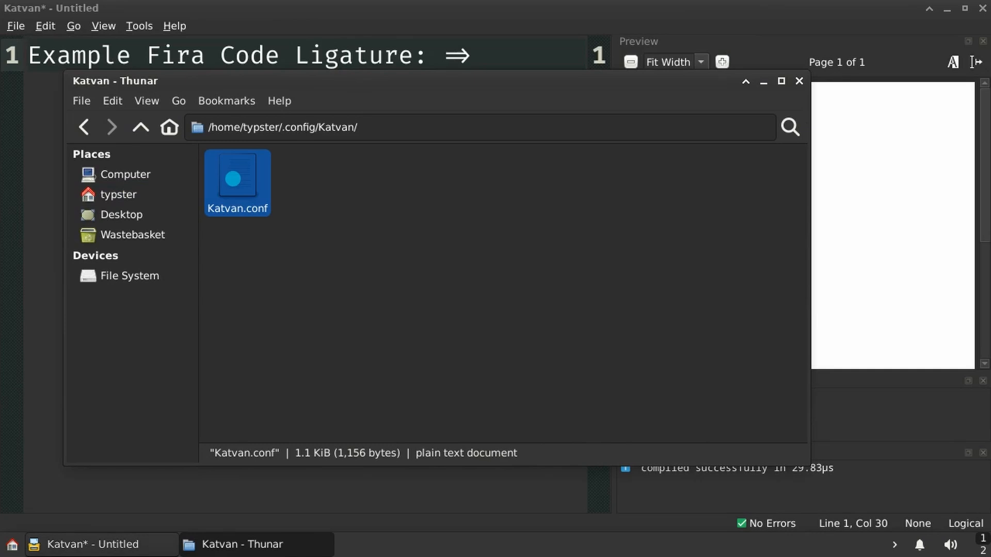
View Katvan.conf in Mousepad, then bring up Katvan's Export to PDF dialog.
double_click(236, 176)
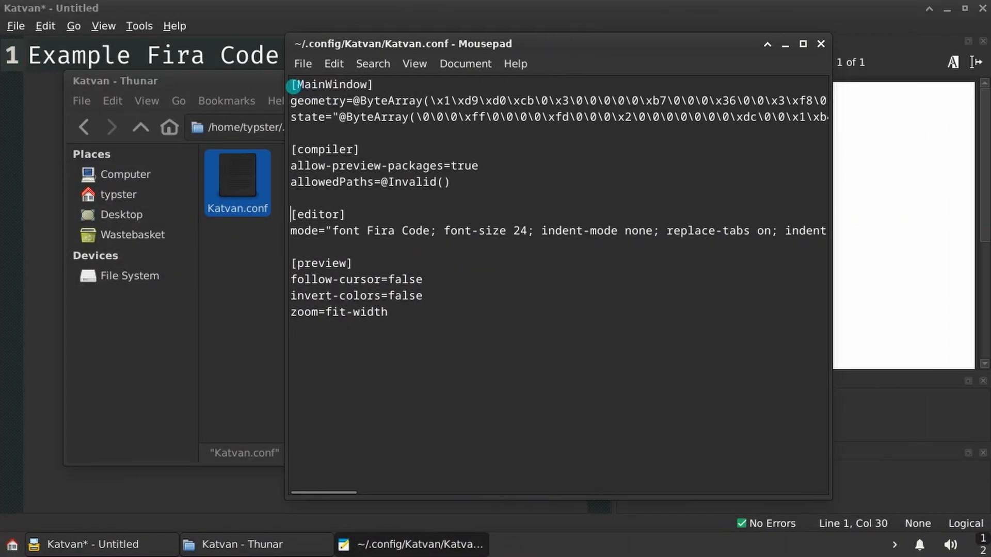
right_click(556, 253)
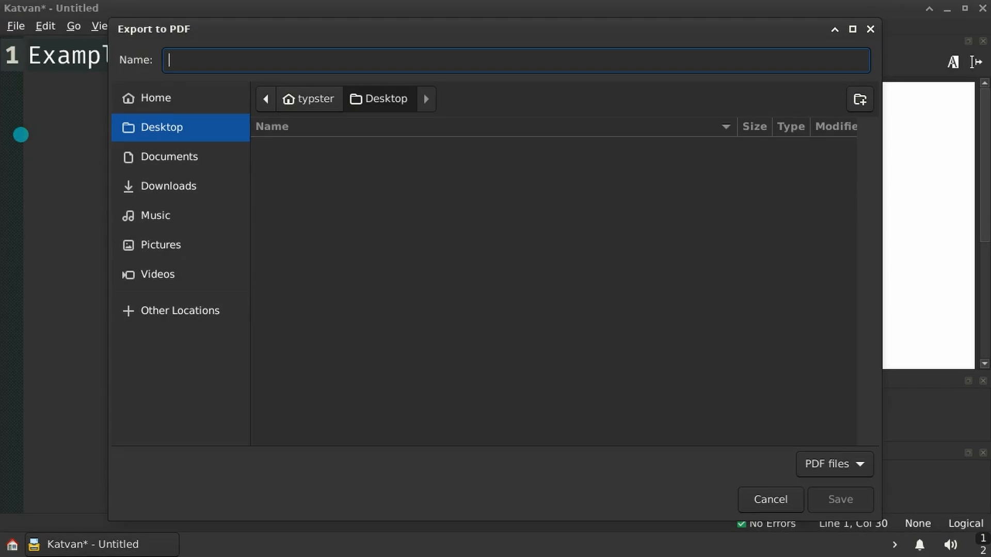
Export the document as example.pdf to the Desktop and check it in a viewer.
type("example")
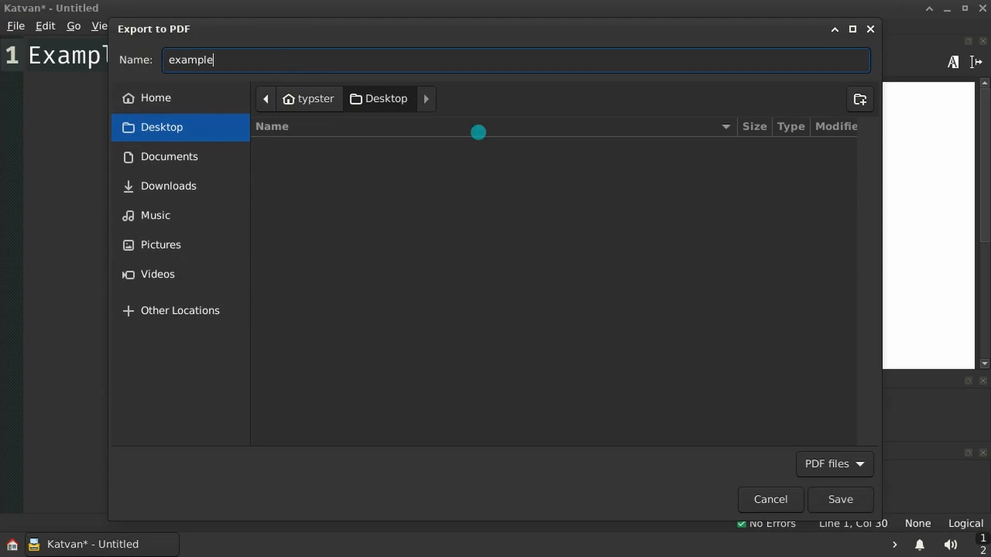
left_click(841, 500)
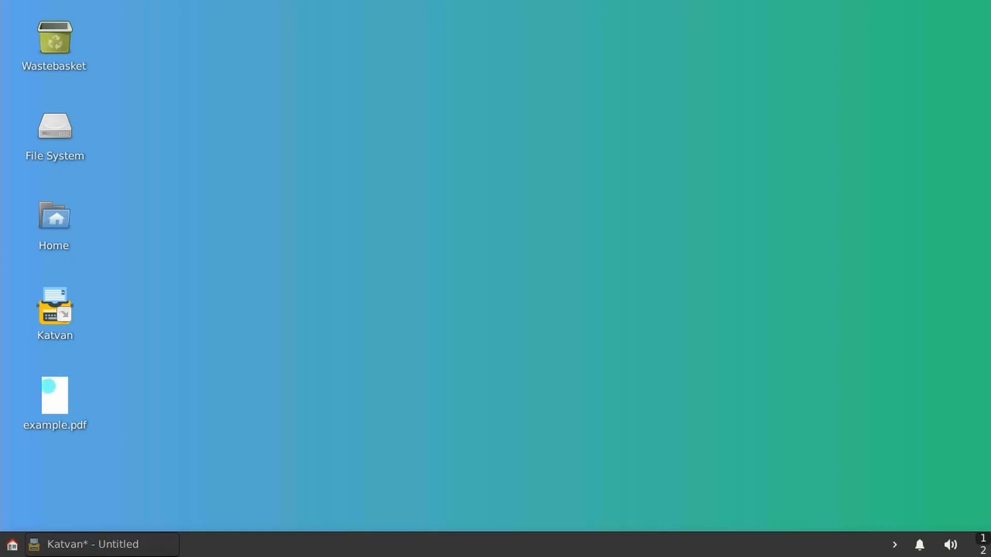
double_click(54, 394)
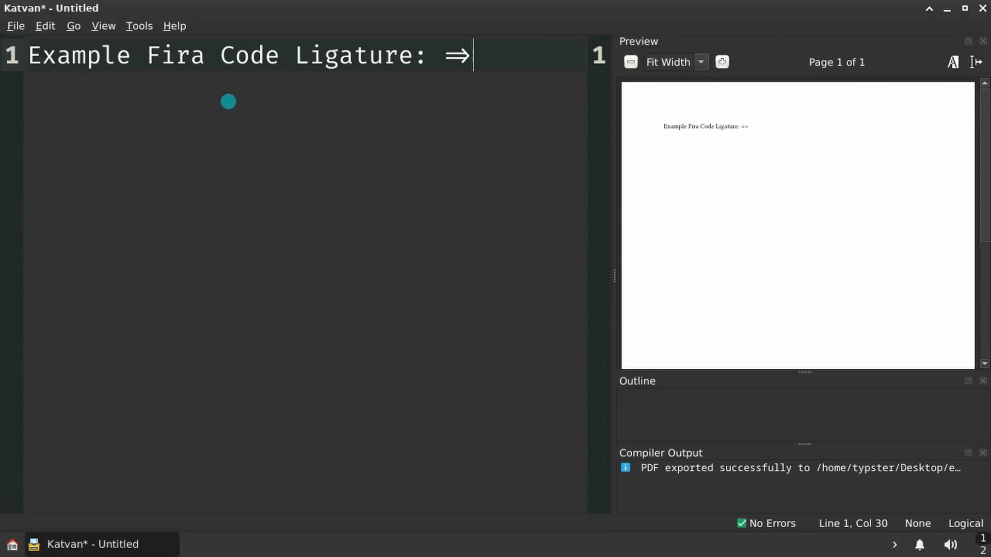
Set spell checking to the en_GB English (United Kingdom) dictionary.
left_click(137, 26)
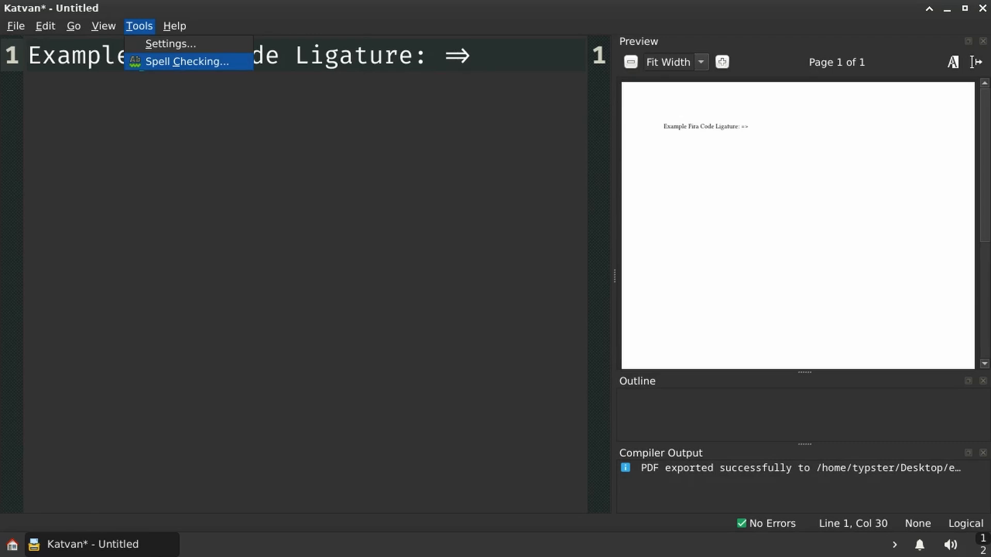
left_click(187, 61)
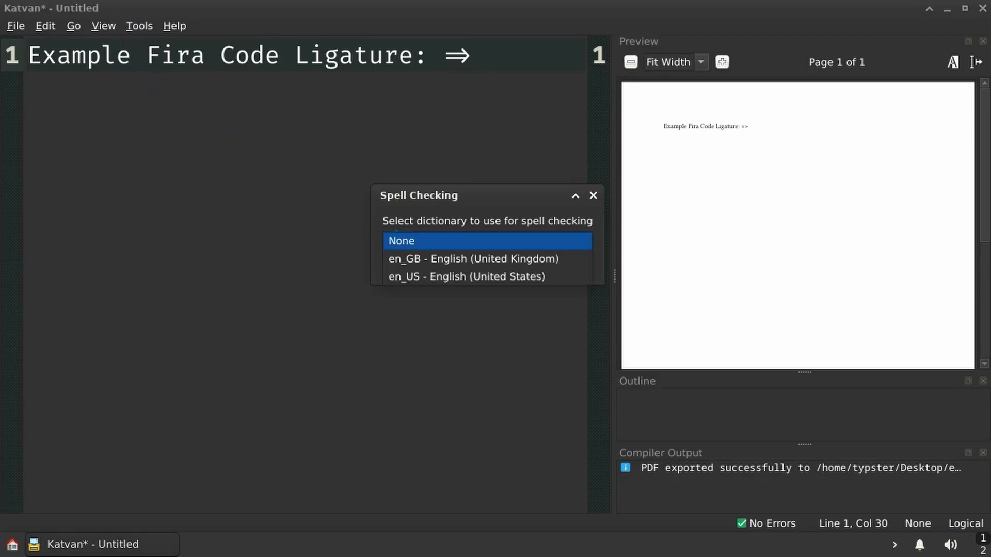
left_click(473, 258)
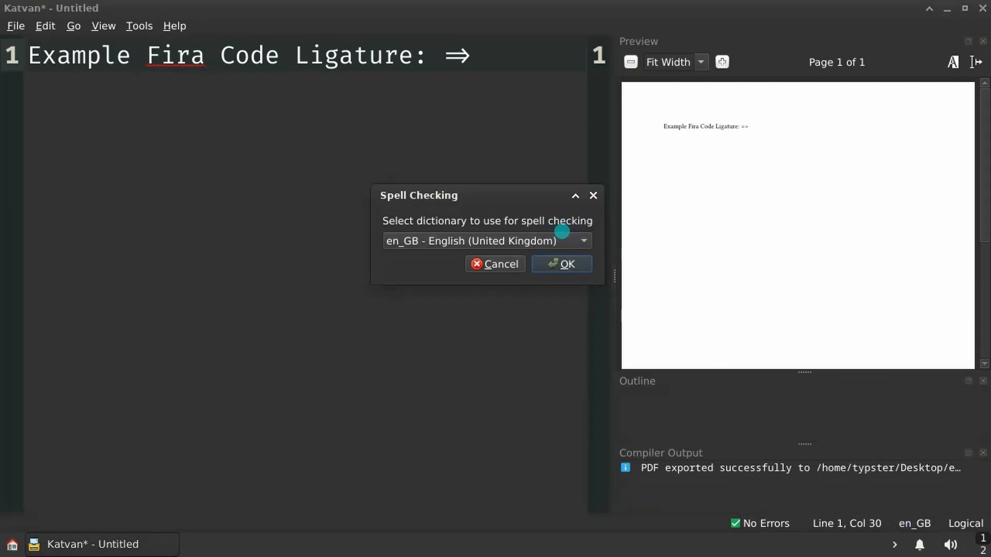
left_click(561, 263)
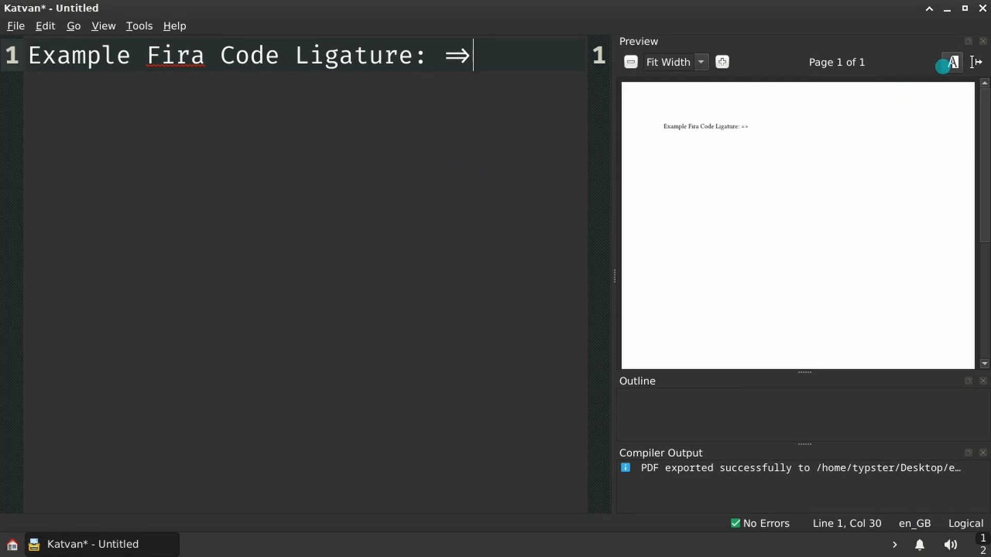
Invert the preview colours and add #pagebreak() with a 'New Page' second page.
left_click(976, 62)
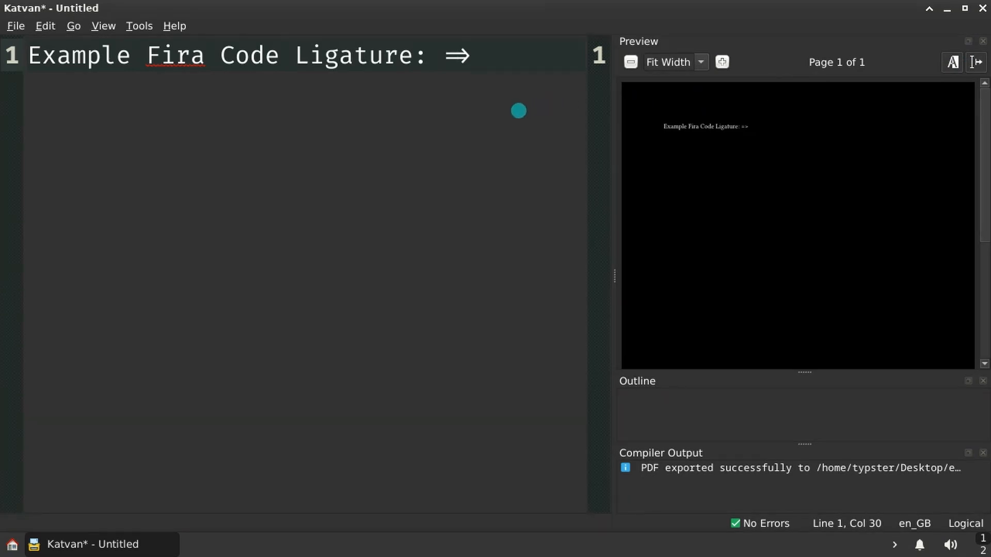
type("#pagebreak(")
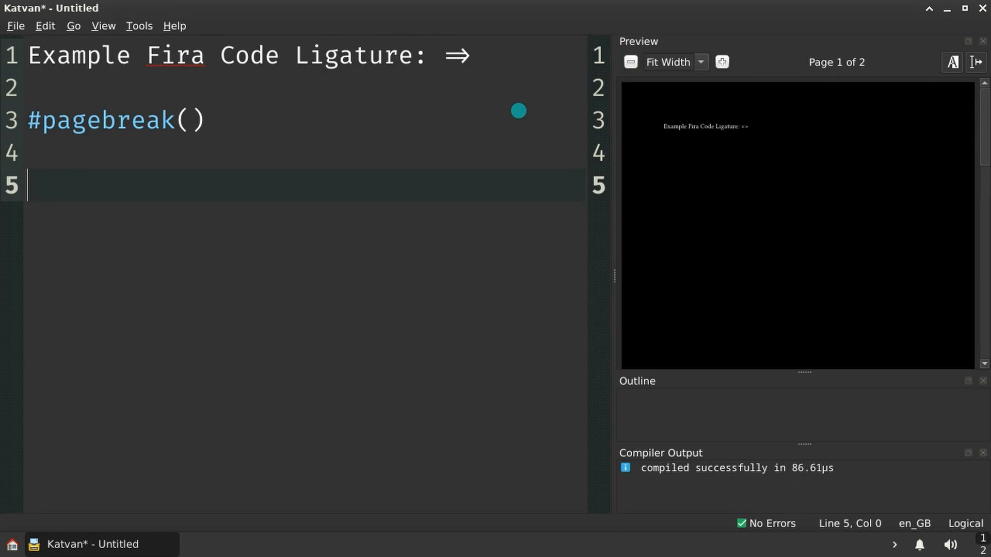
type("New Page")
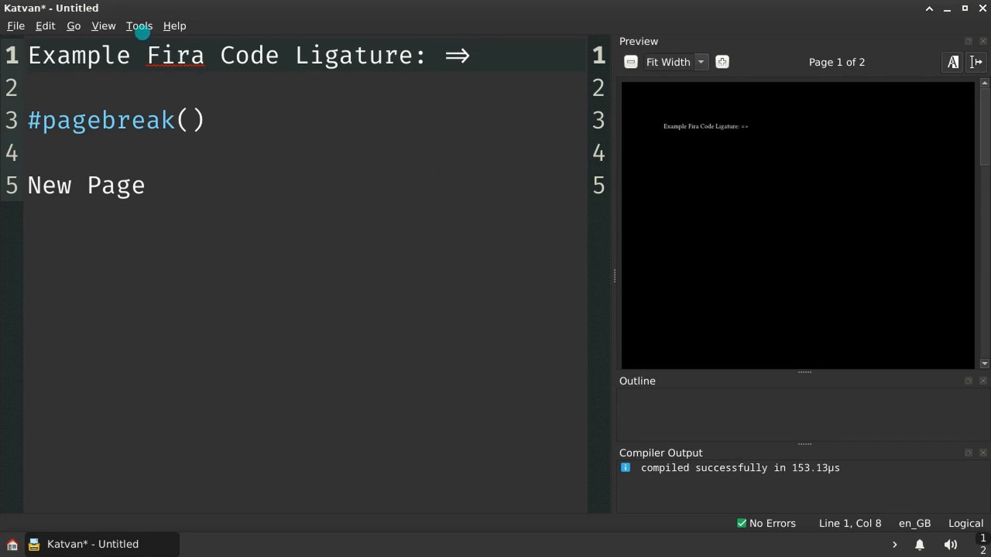
left_click(139, 25)
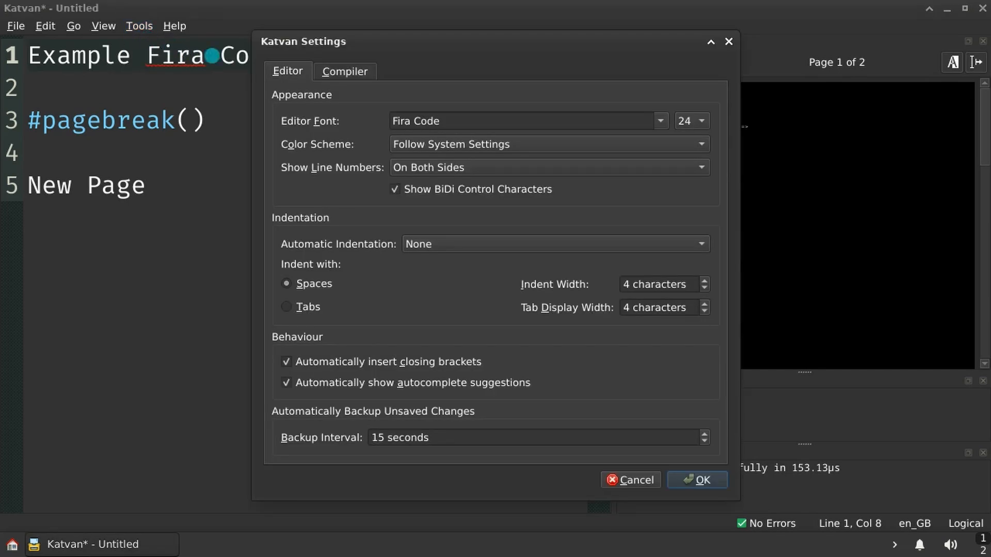
Review the Compiler settings and close Katvan's settings dialog with OK.
left_click(344, 71)
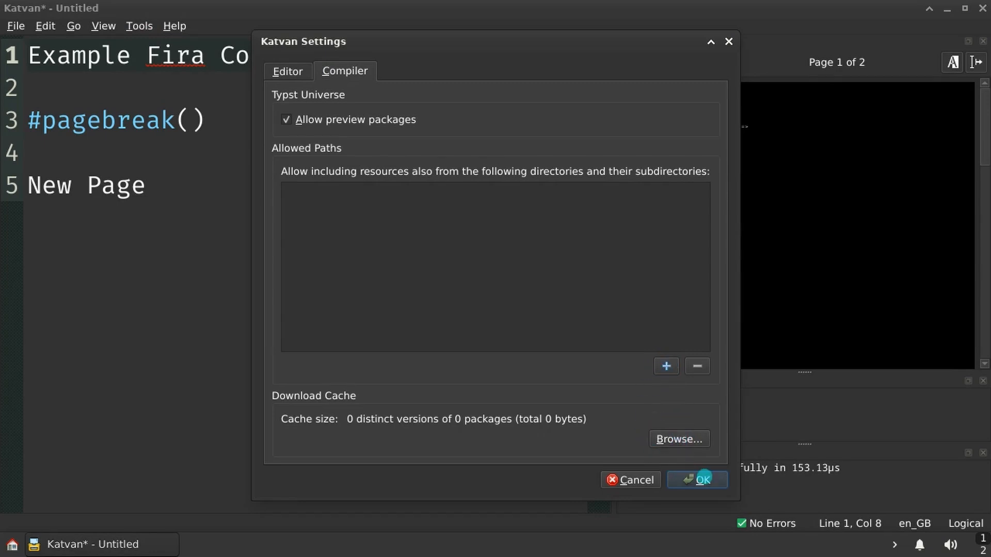
left_click(697, 480)
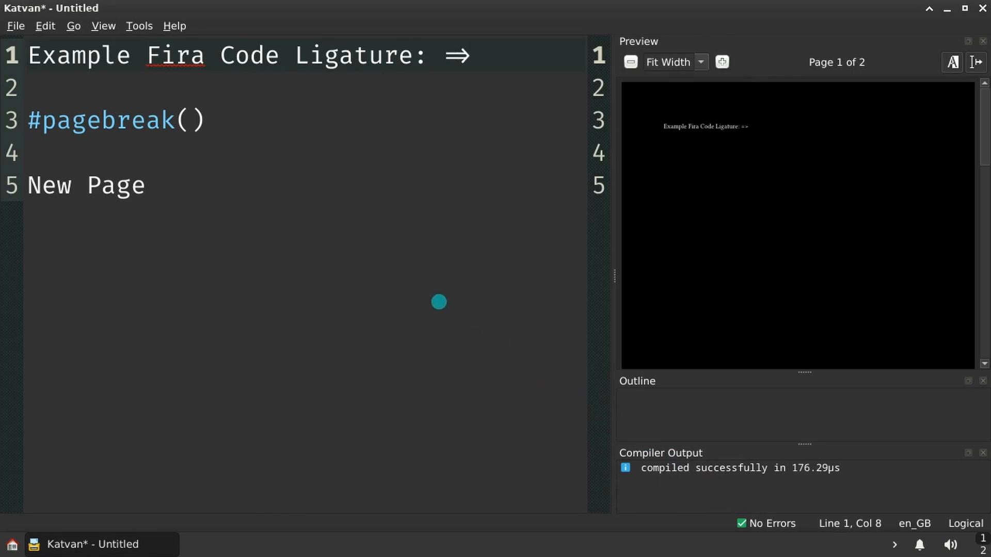
mouse_move(426, 291)
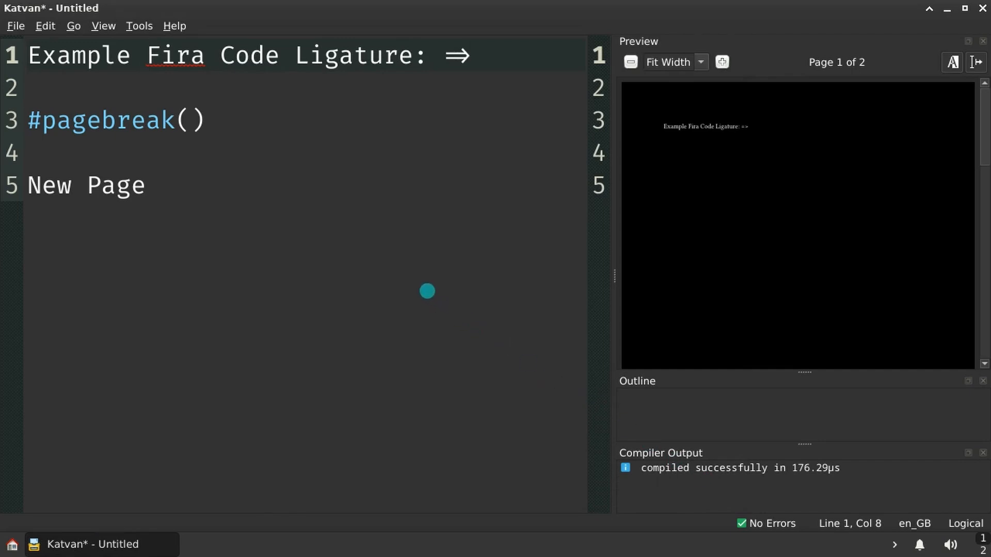
mouse_move(33, 37)
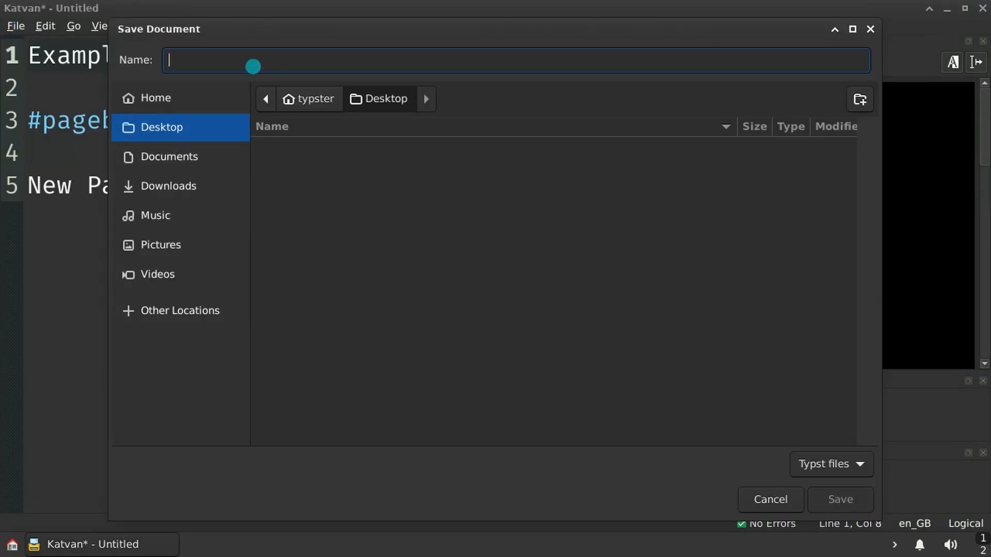
type("example")
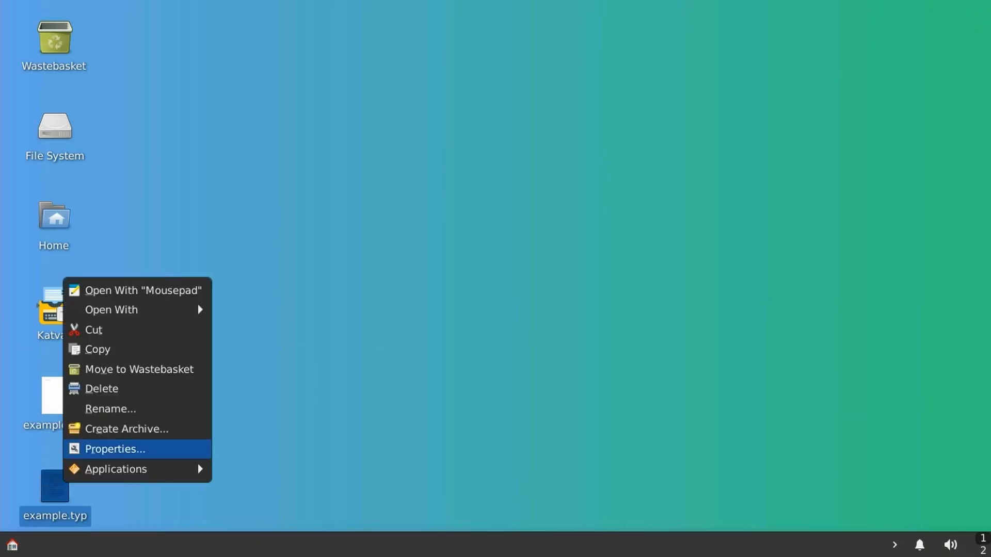
left_click(115, 449)
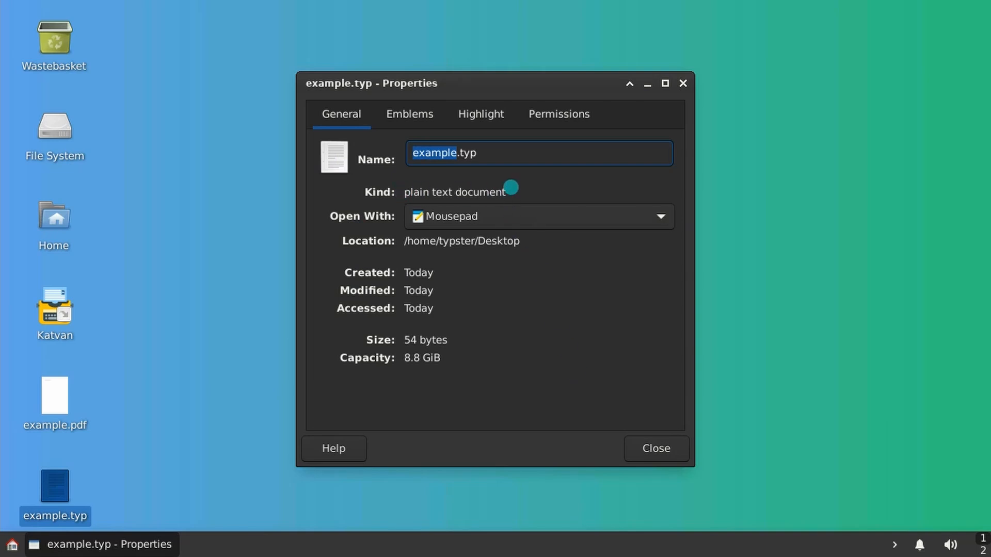
left_click(654, 448)
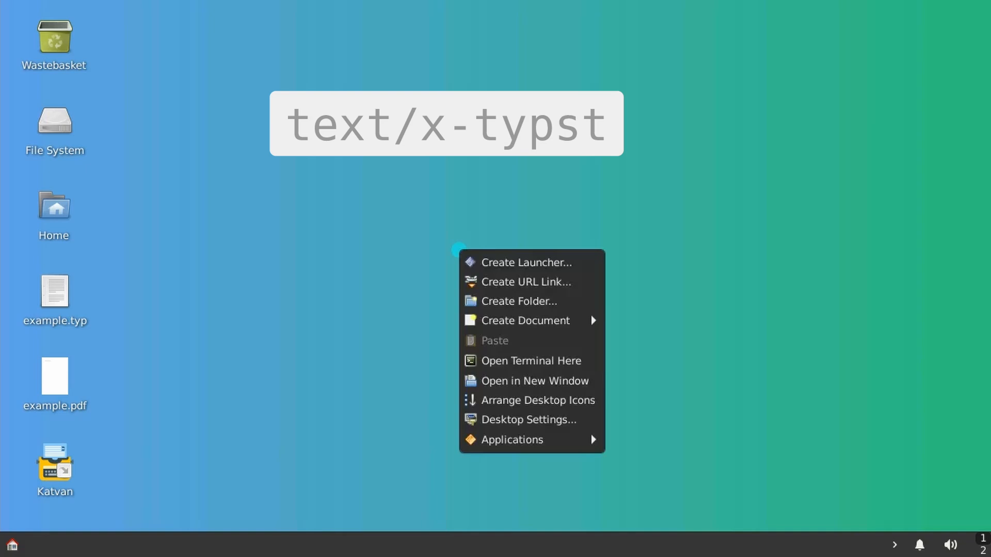
mouse_move(526, 320)
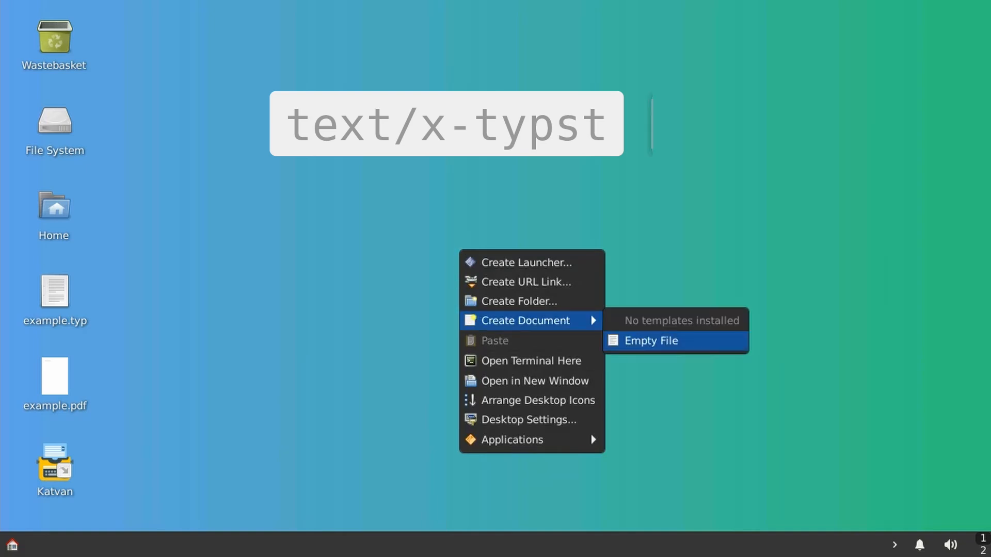
Create an empty file named typst-typ.xml on the desktop.
left_click(651, 340)
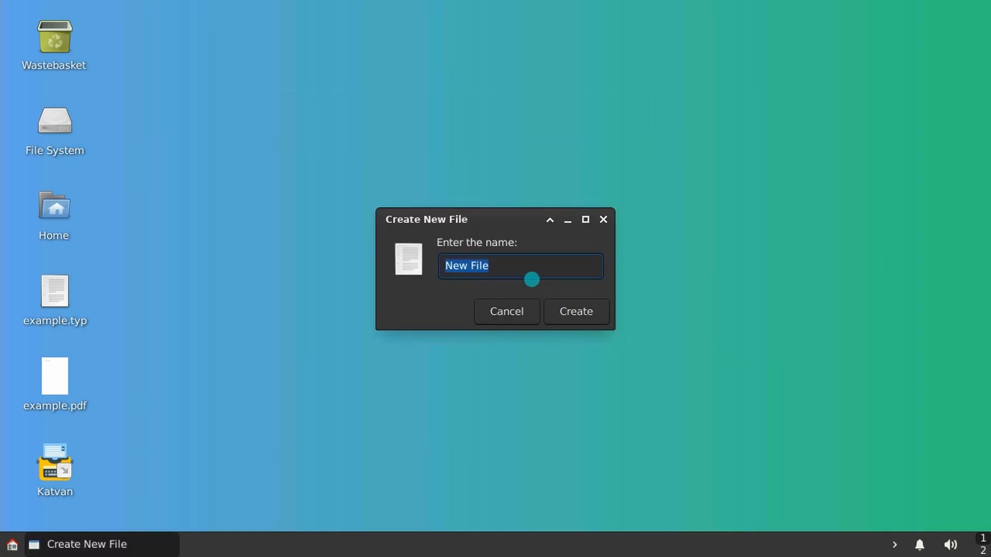
type("typst-typ.")
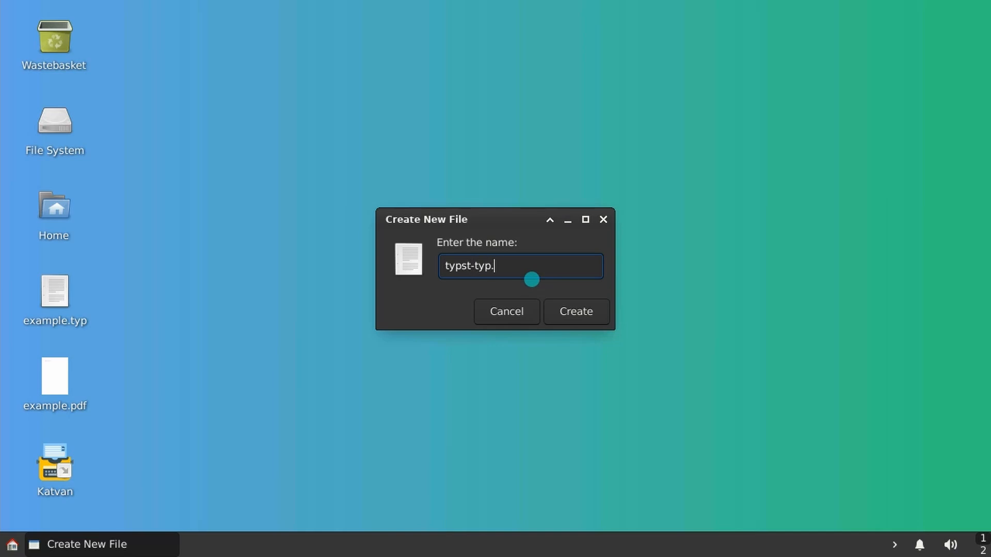
left_click(575, 311)
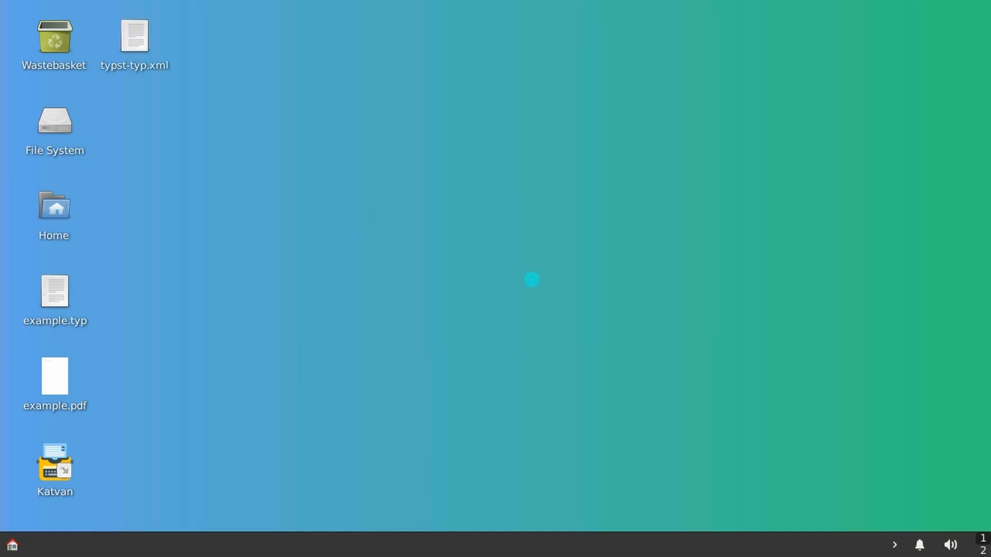
Fill typst-typ.xml in Mousepad with the text/x-typst MIME definition for *.typ, save and close it.
double_click(134, 36)
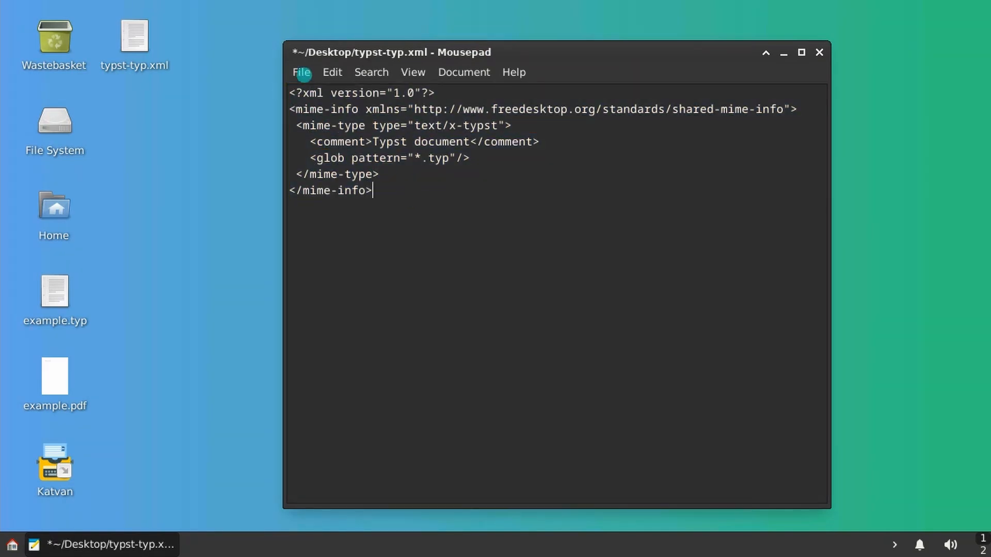
left_click(819, 53)
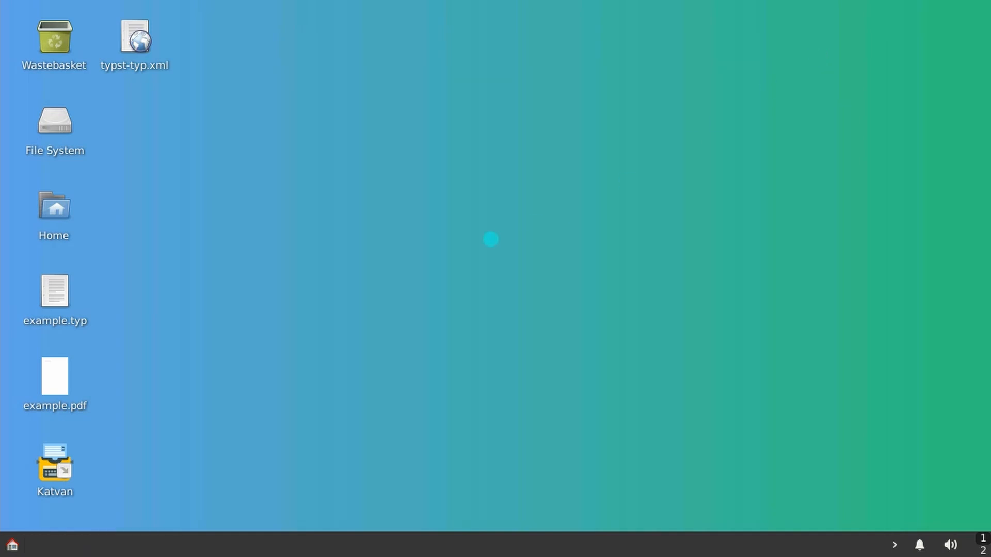
Install typst-typ.xml system-wide with 'sudo xdg-mime install typst-typ.xml --mode system' and close the terminal.
right_click(490, 239)
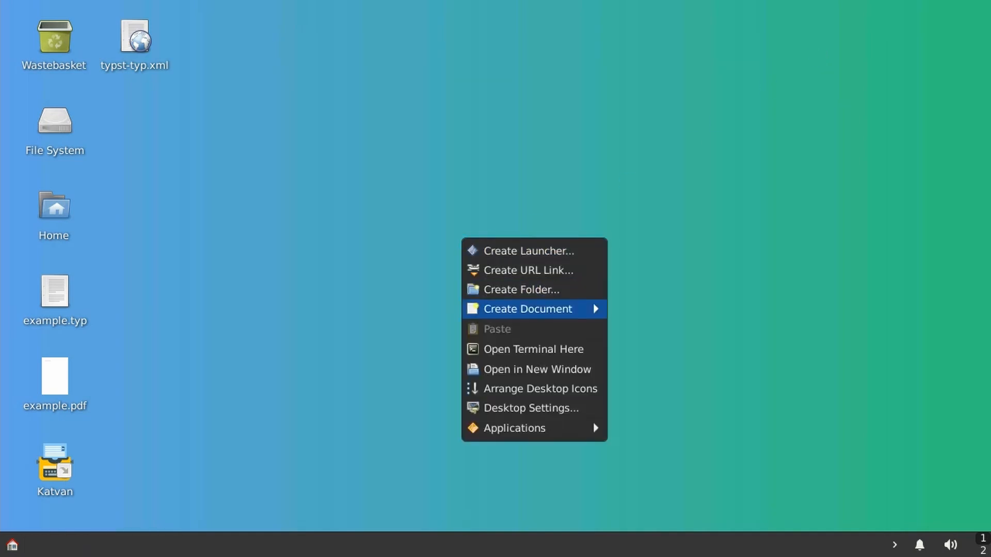
left_click(533, 349)
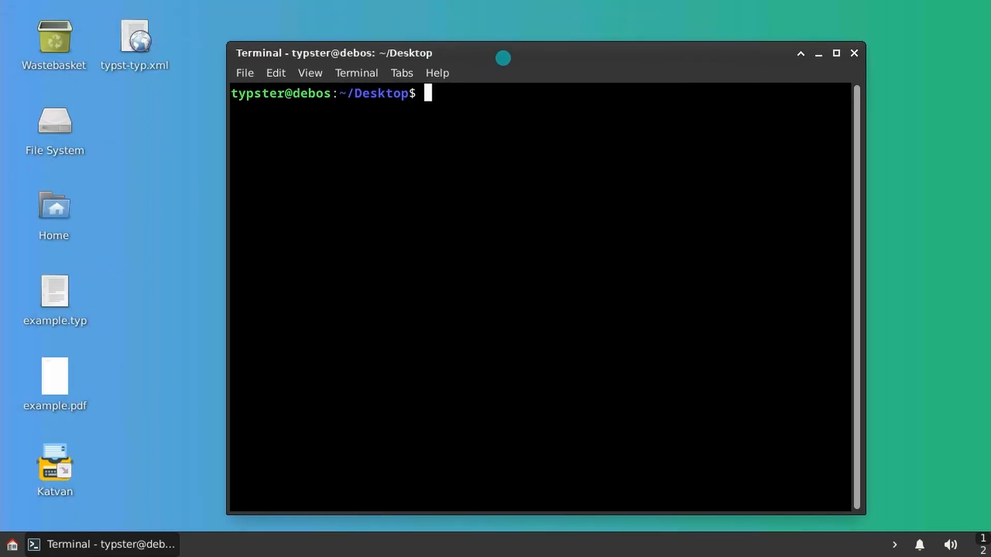
type("sudo xdg-mime install typst-typ.xml --mode system")
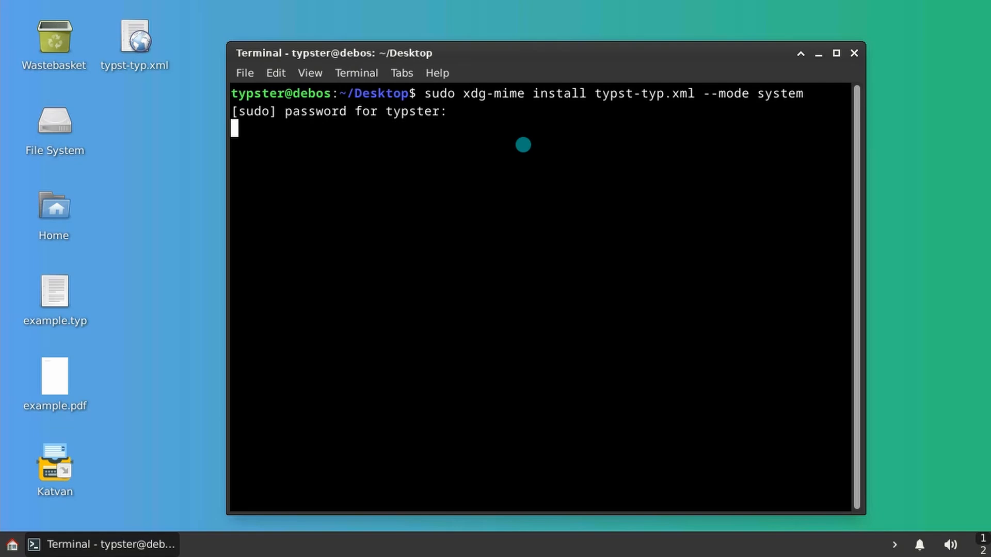
key("Return")
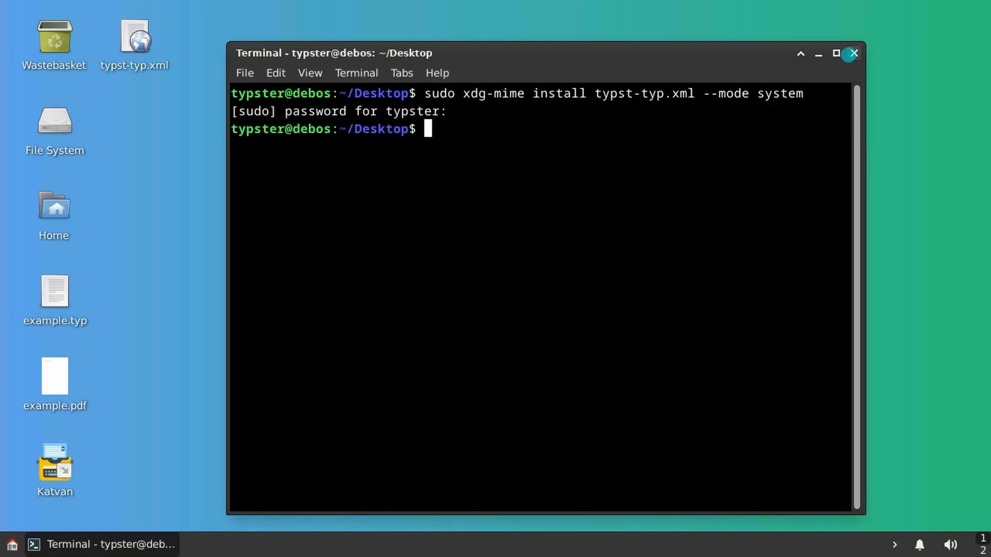
left_click(853, 53)
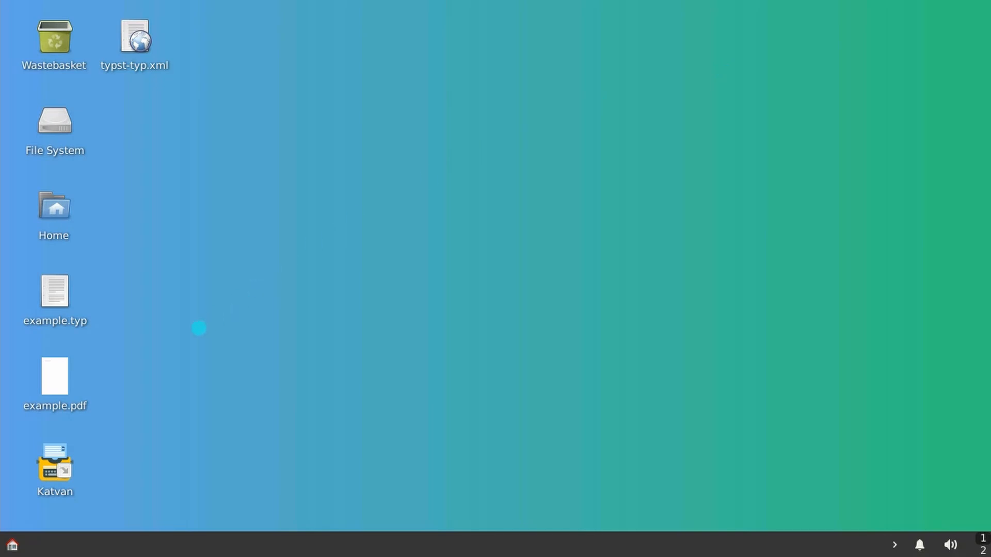
right_click(54, 291)
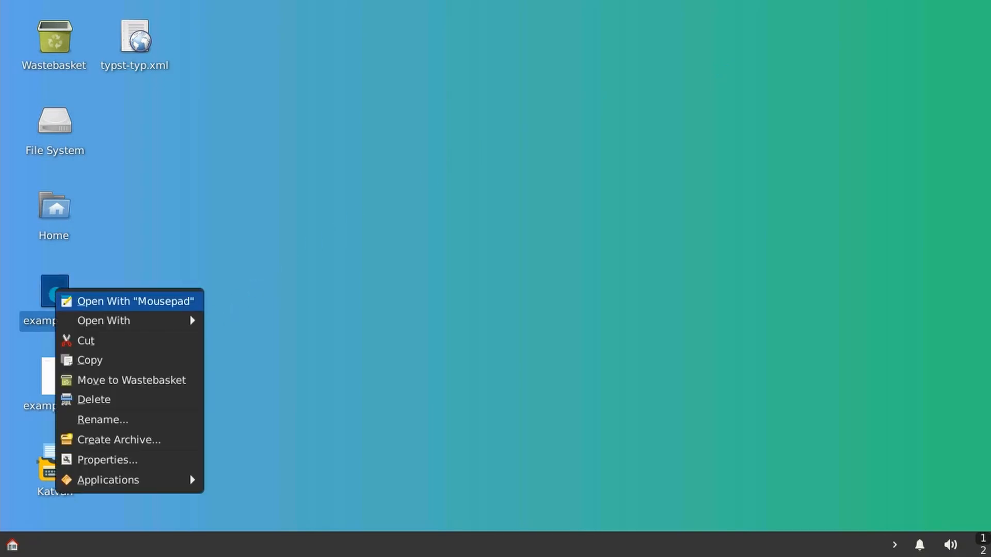
left_click(106, 459)
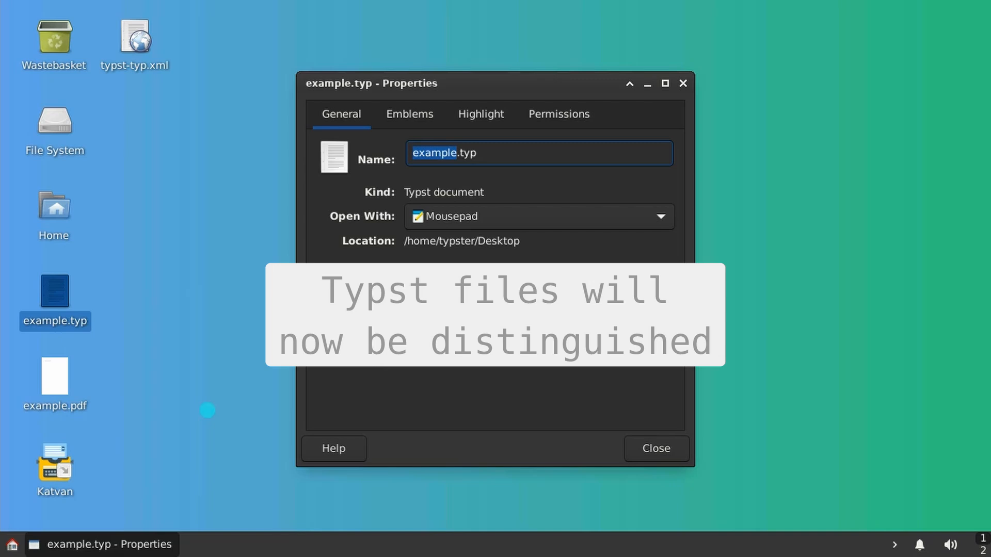
mouse_move(484, 190)
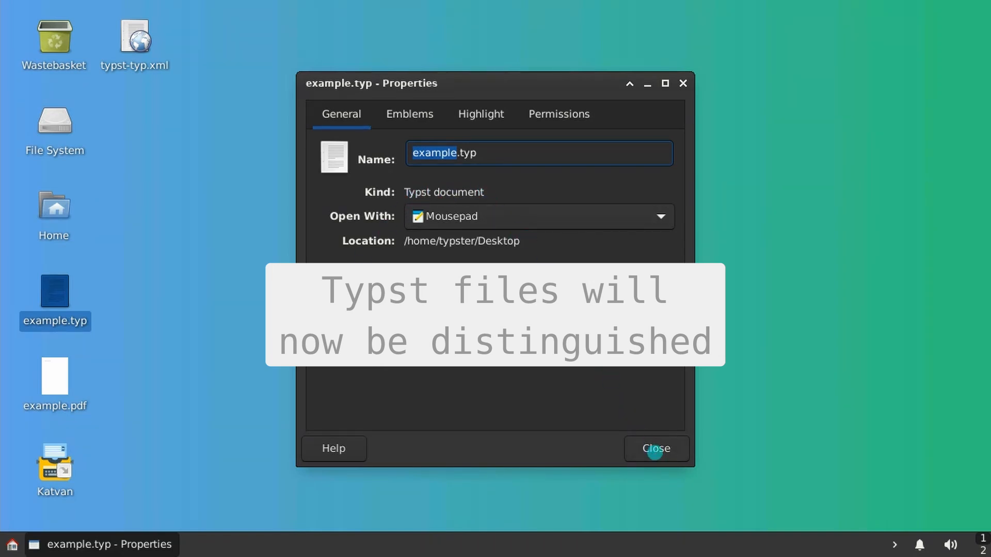
left_click(656, 450)
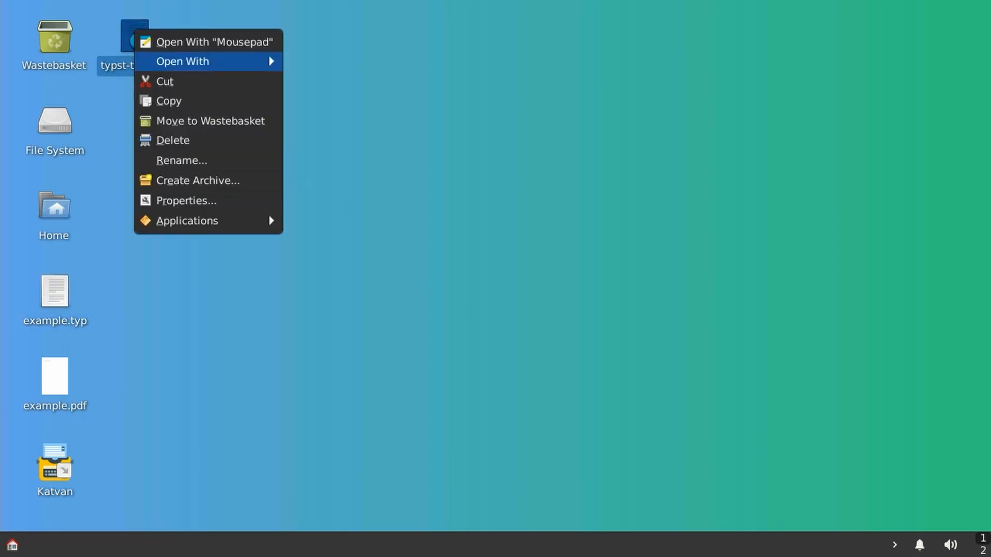
Permanently delete typst-typ.xml from the Desktop.
left_click(173, 139)
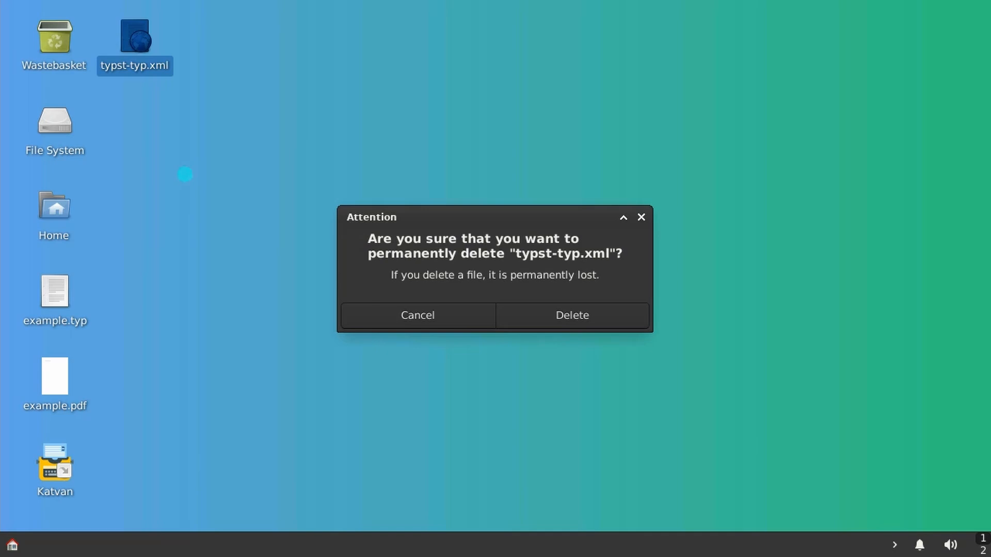
left_click(571, 315)
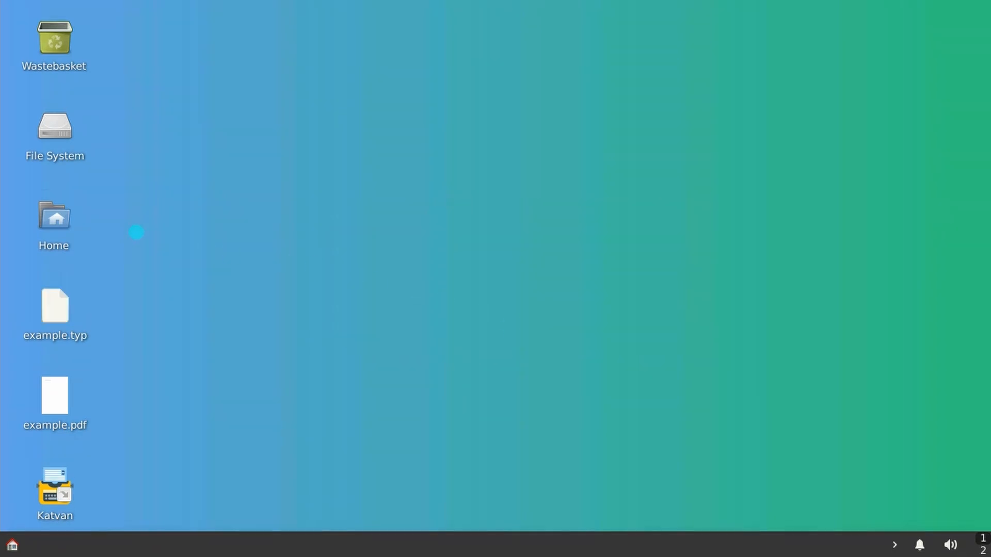
Rename My Typst Icon.svg in the home .icons folder to text-x-typst.svg.
double_click(54, 215)
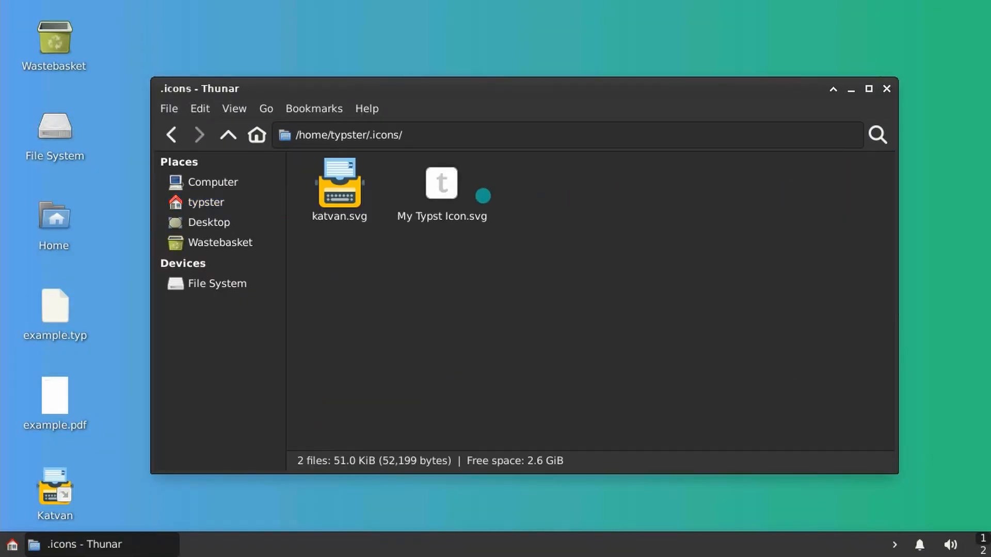
left_click(441, 183)
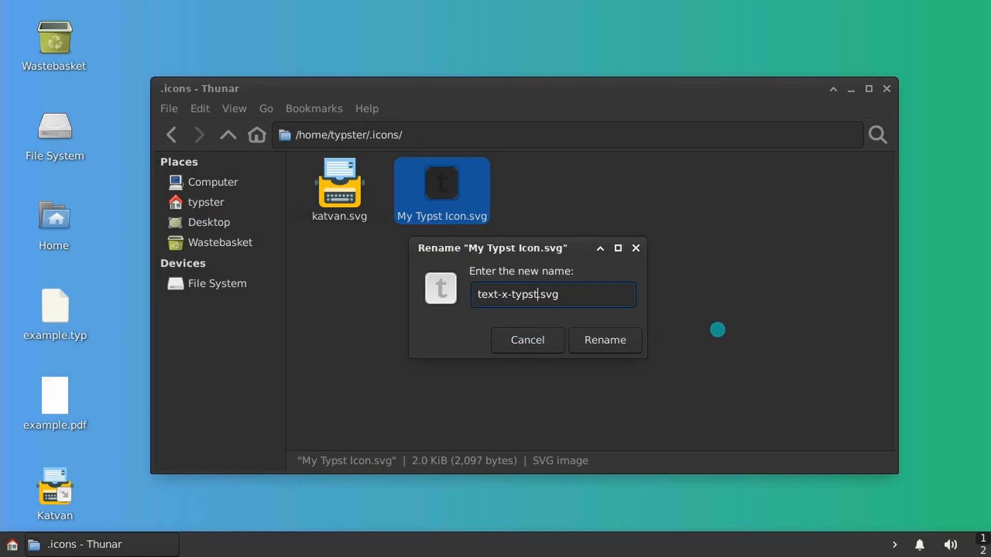
left_click(604, 340)
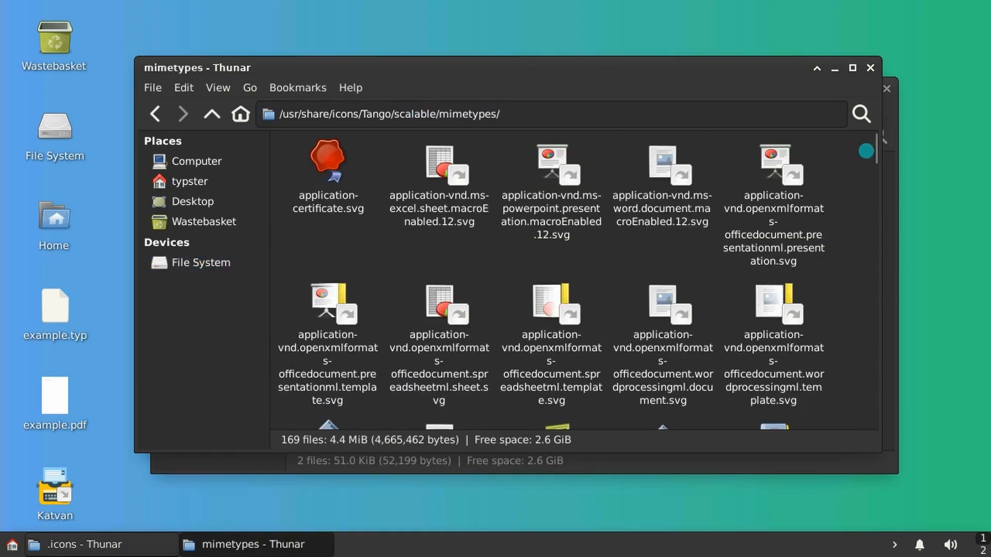
Move text-x-typst.svg into /usr/share/icons/Tango/scalable/mimetypes and verify it there in Thunar.
scroll("down", 3)
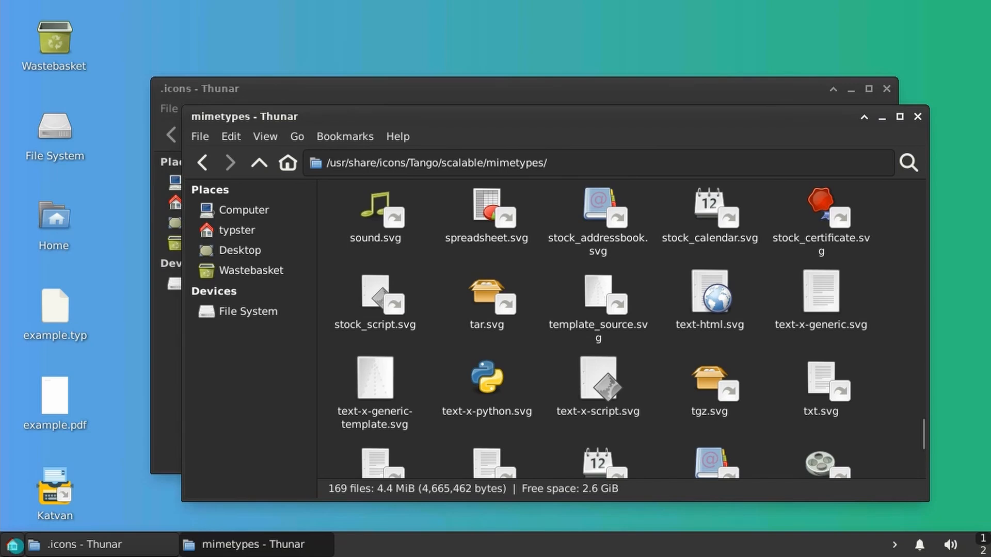
left_click(13, 544)
type("sudo mv")
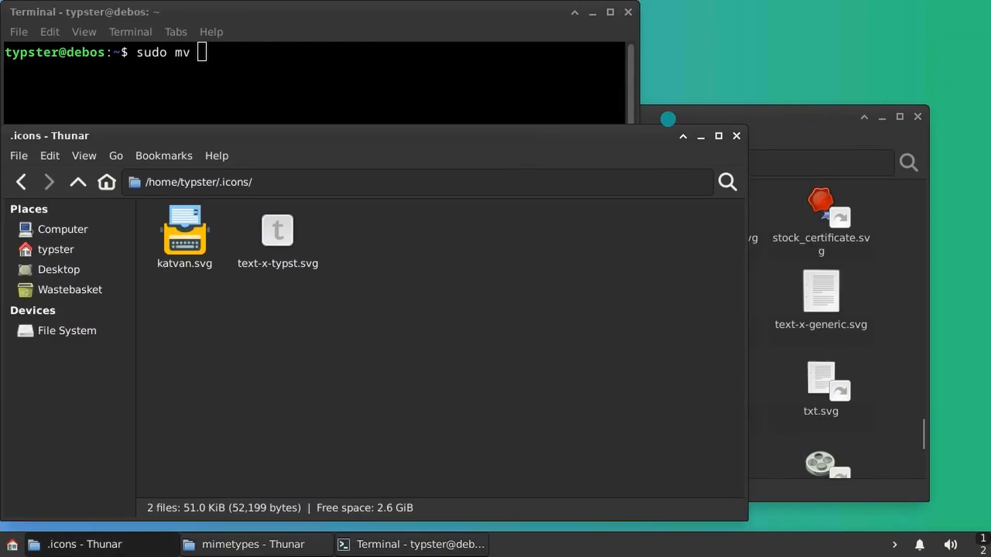
left_click(277, 229)
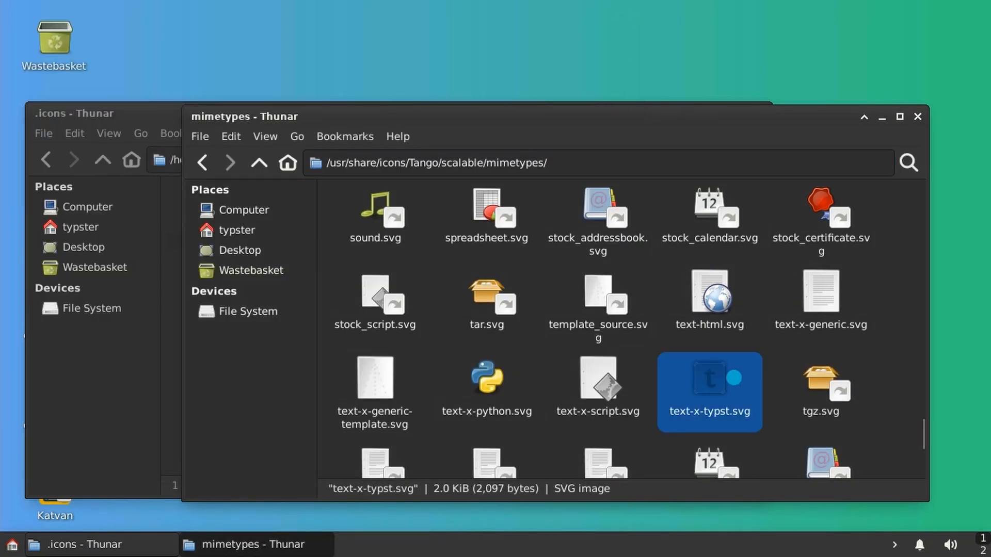
left_click(917, 117)
type("te")
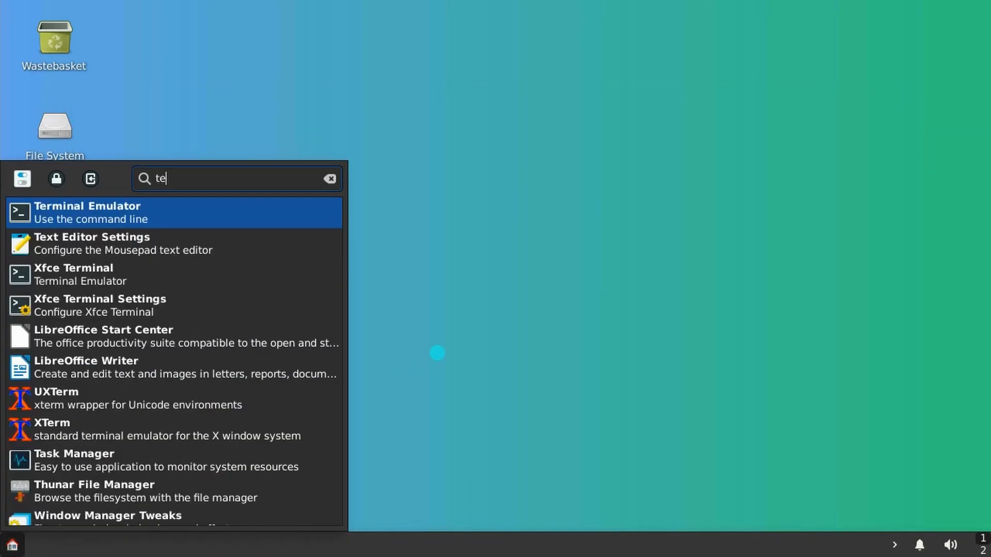
Rebuild the MIME database with 'sudo update-mime-database /usr/share/mime/' in a terminal.
left_click(86, 212)
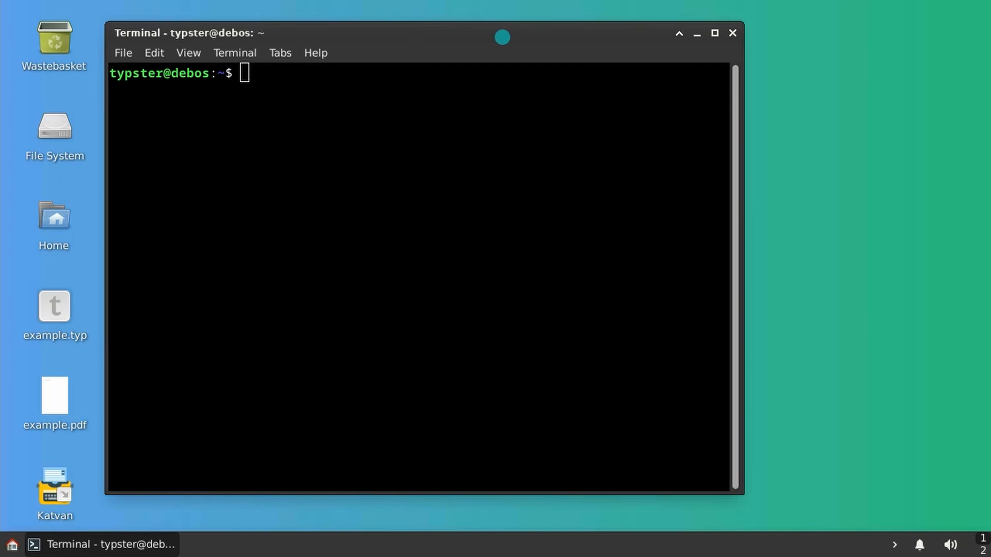
type("sudo update-mime-da")
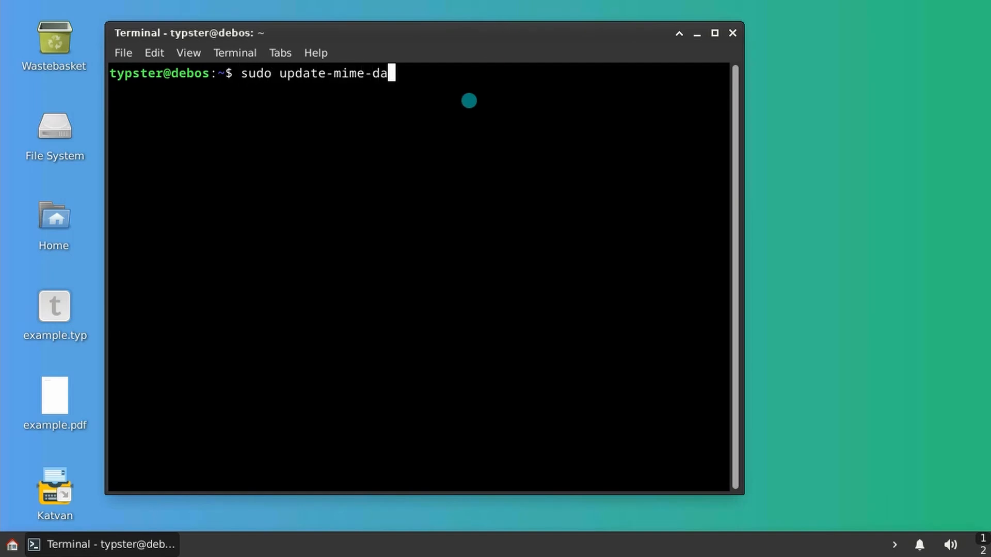
type("tabase /usr/share/mime/")
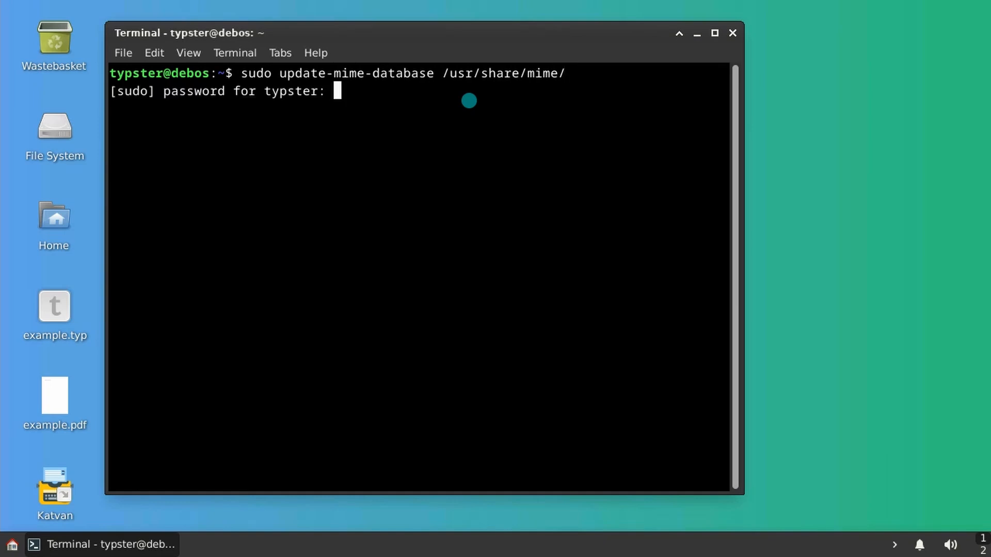
key("Return")
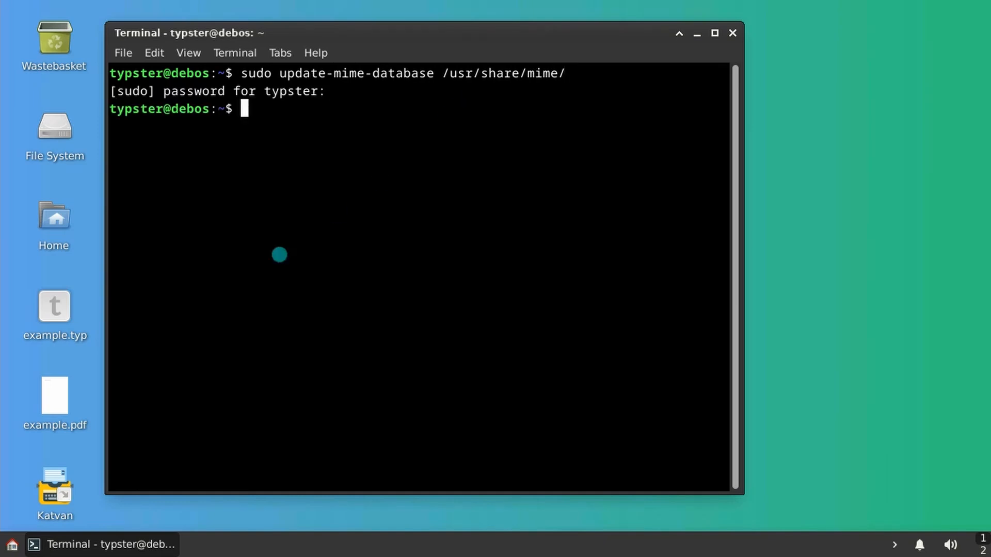
left_click(732, 33)
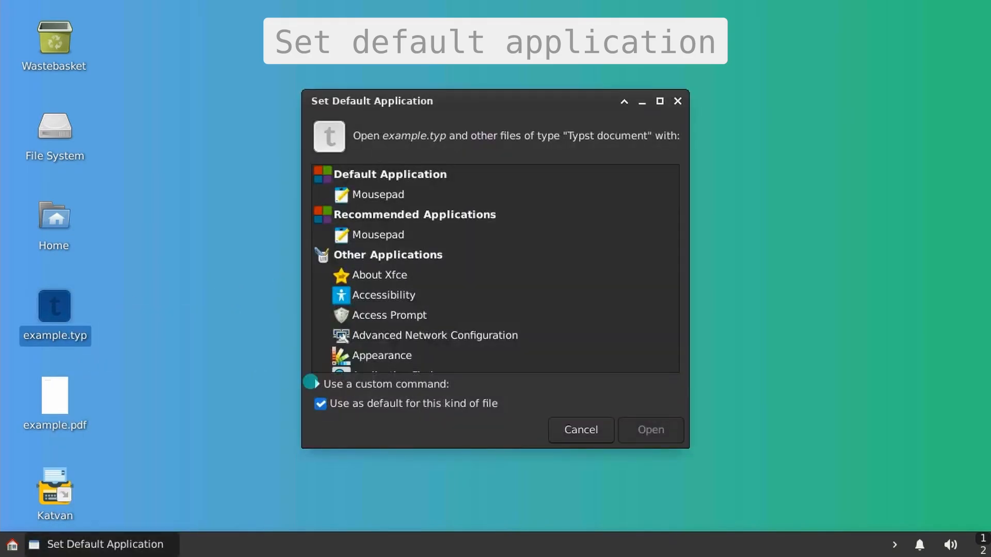
Make the Katvan AppImage custom command the default application for example.typ.
left_click(311, 384)
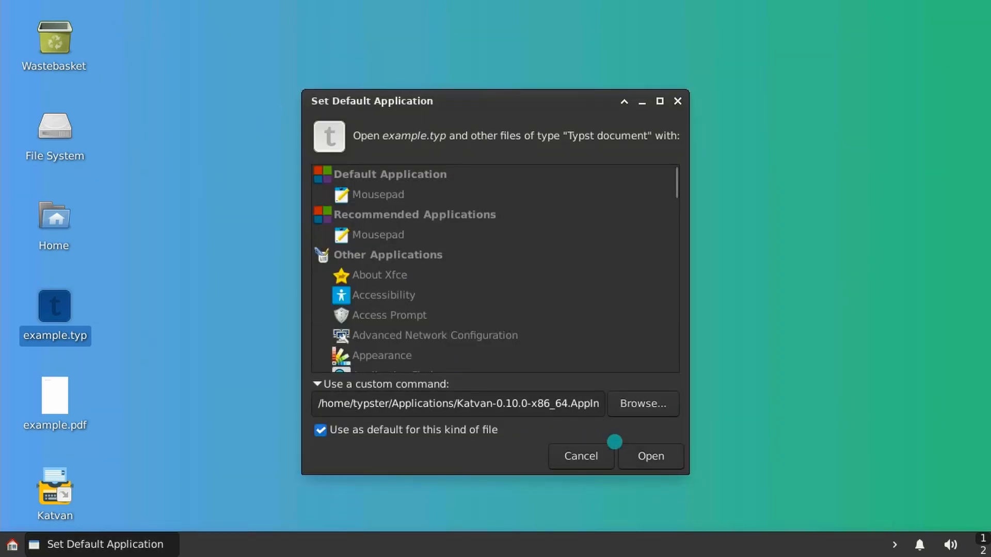
left_click(650, 456)
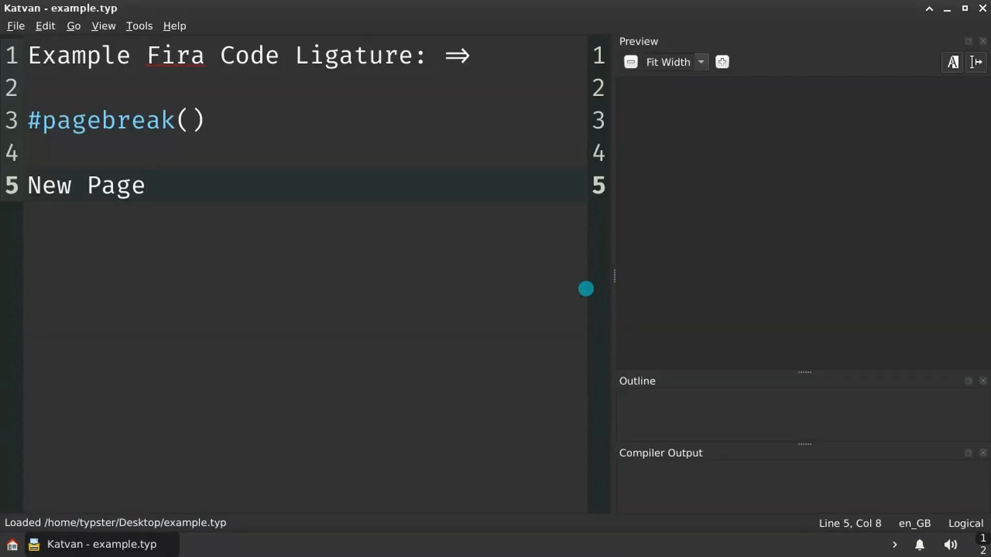
left_click(946, 8)
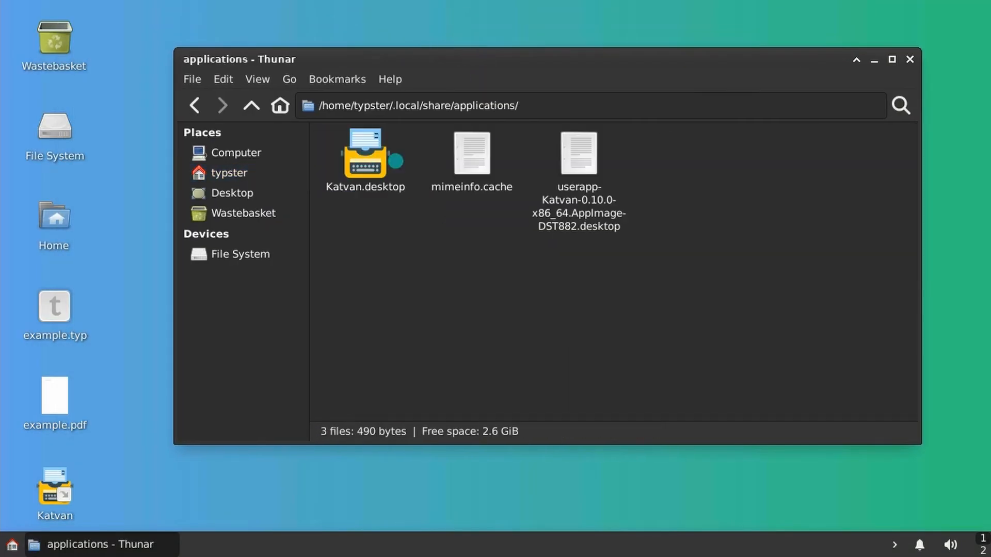
Give the auto-generated userapp Katvan launcher the katvan icon and save it.
double_click(577, 154)
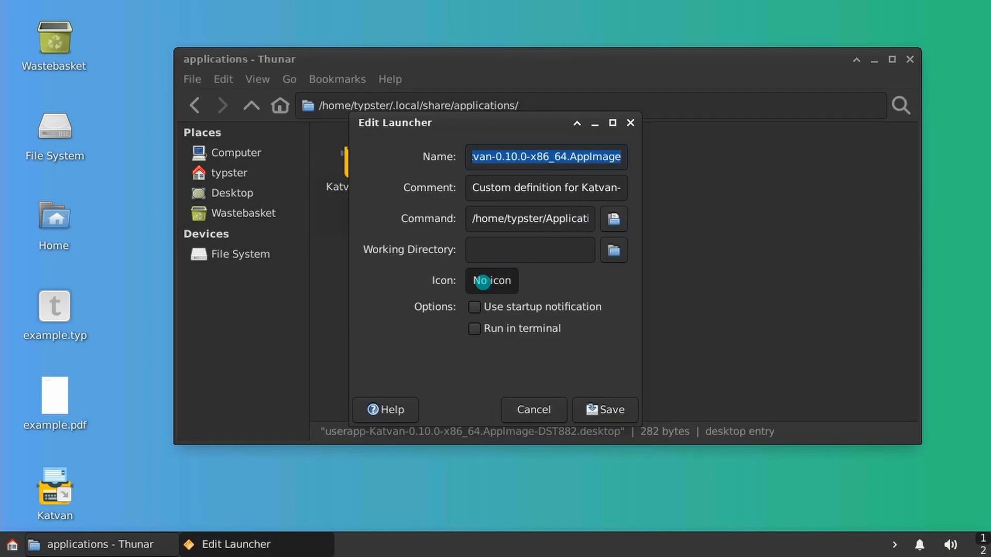
left_click(491, 281)
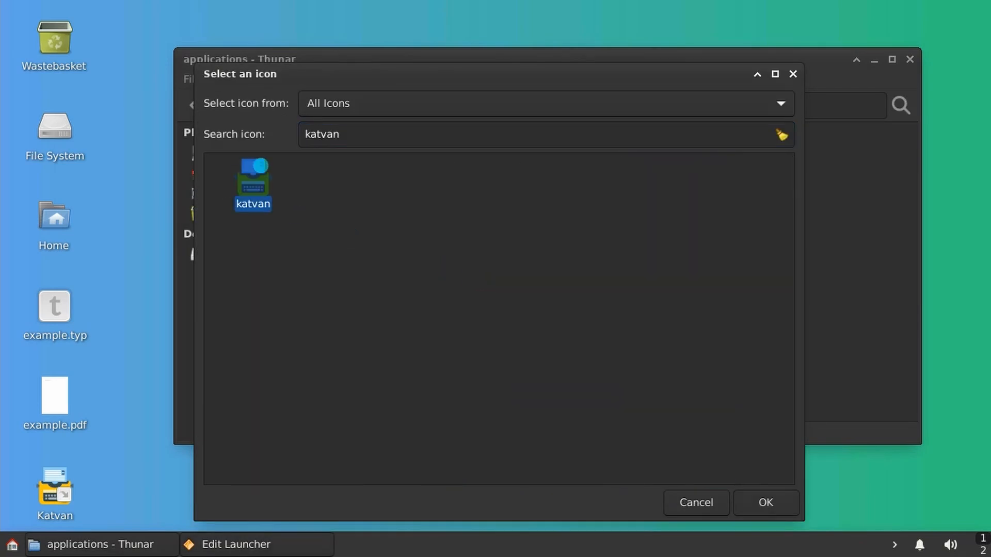
left_click(765, 503)
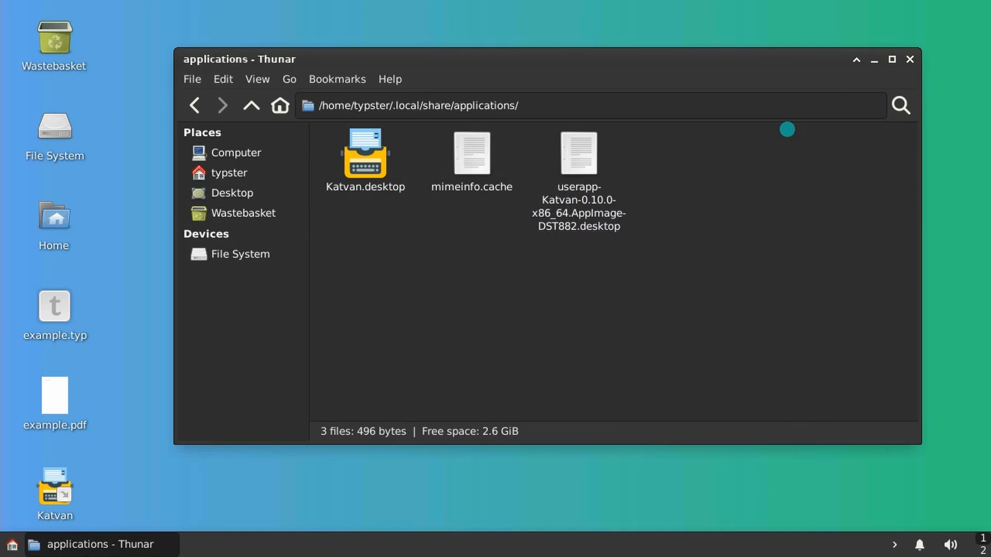
left_click(909, 60)
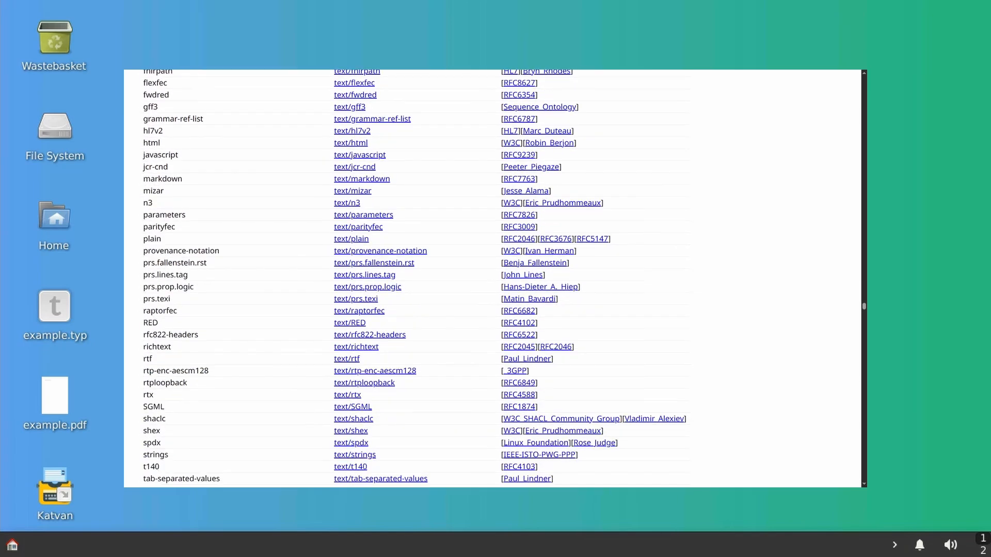
Read IANA's text/vnd.typst media type registration from the text media types list.
scroll("down", 3)
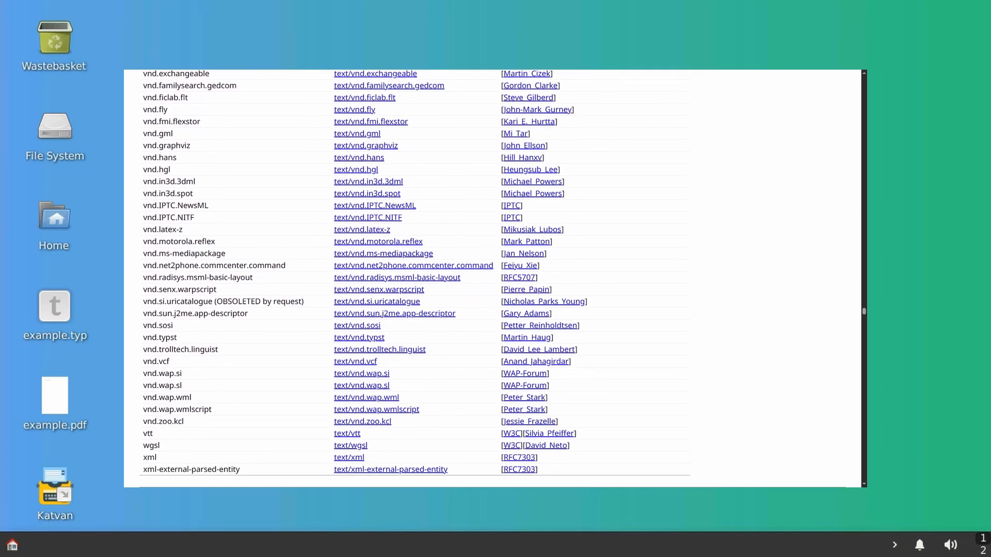
left_click(358, 336)
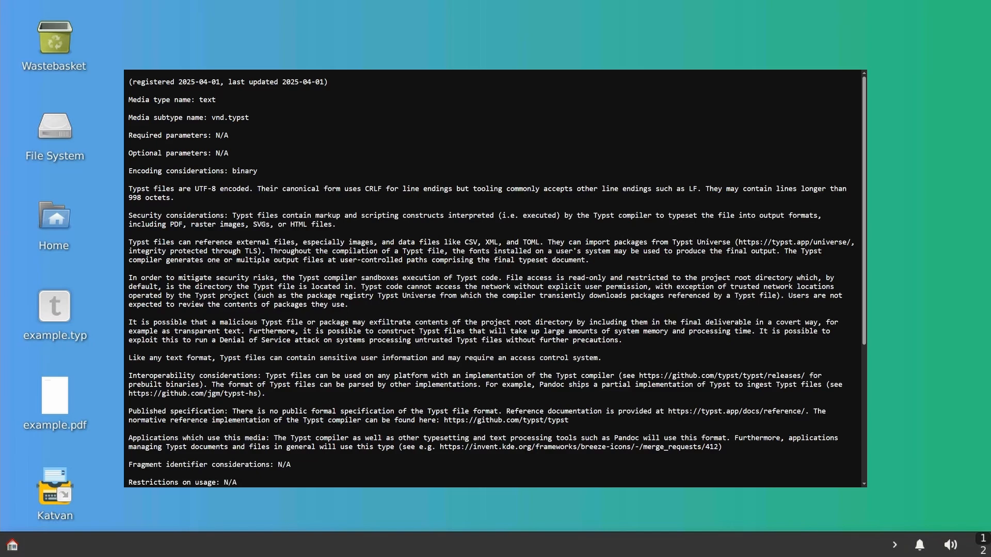
scroll("down", 3)
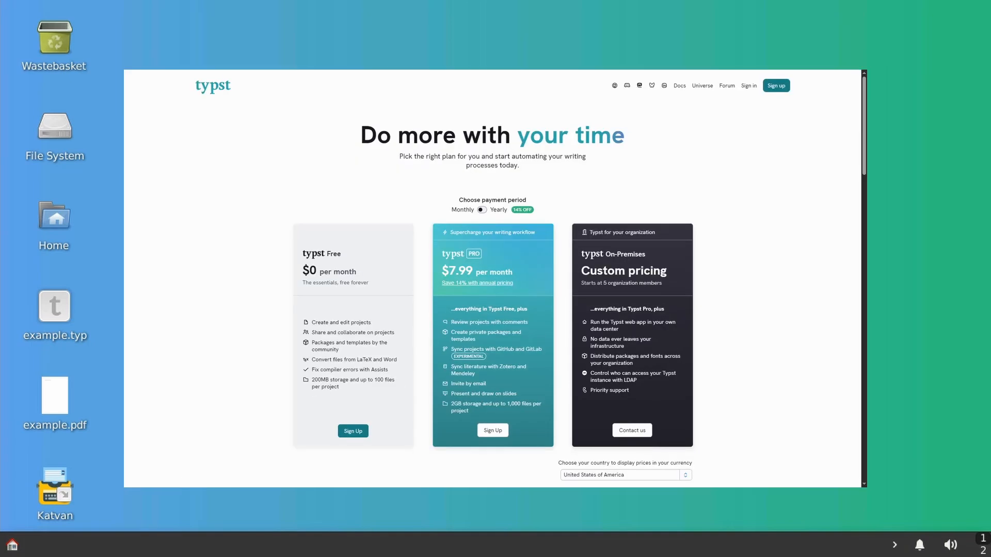
scroll("down", 3)
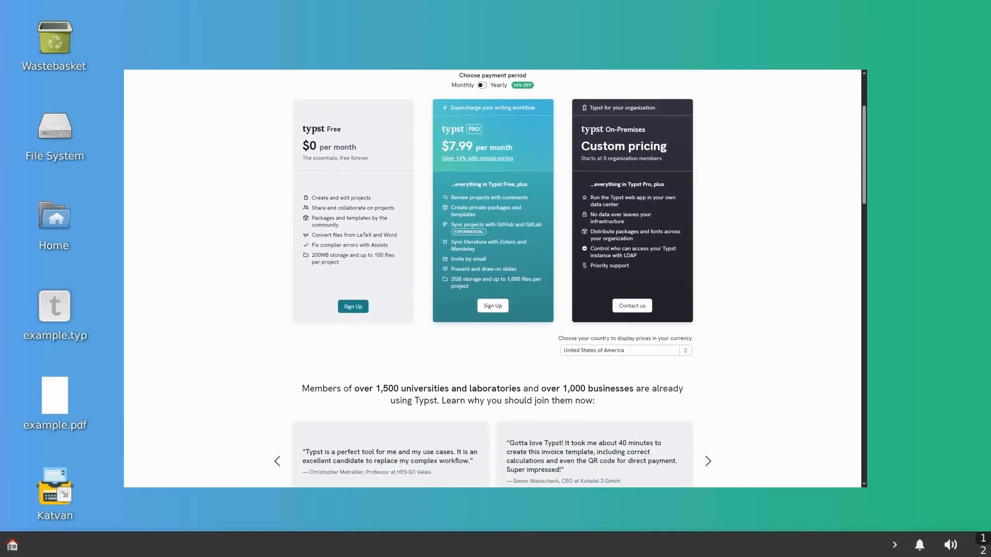
scroll("down", 3)
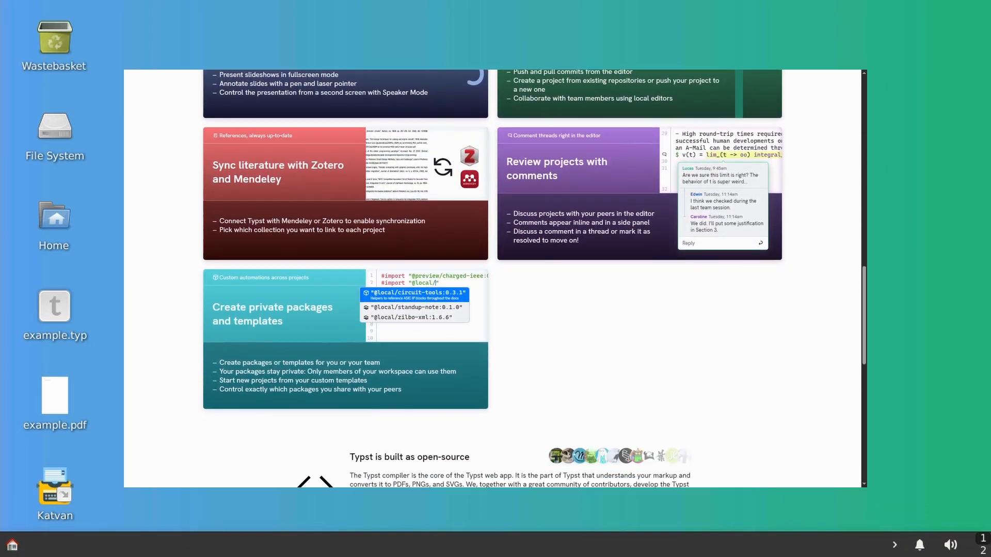
scroll("down", 3)
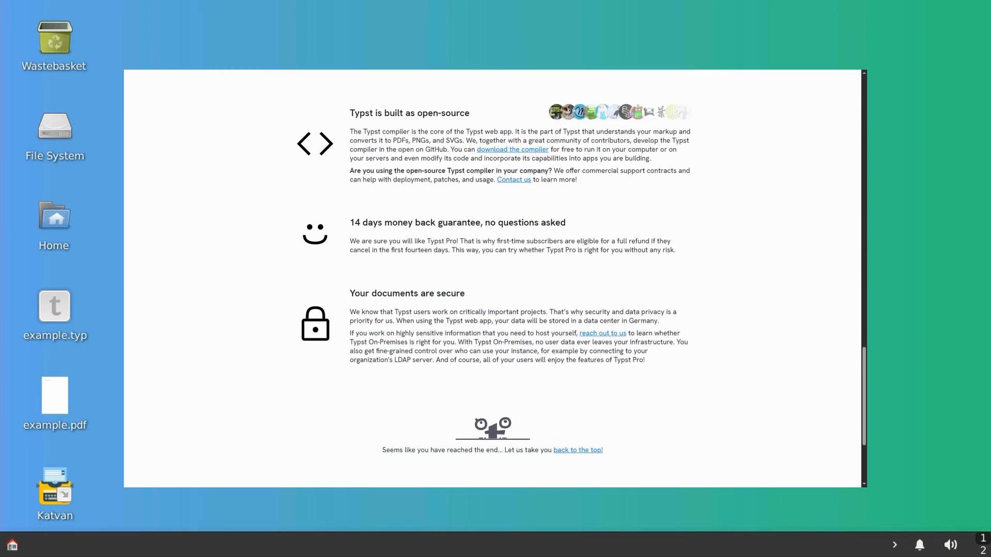
scroll("down", 3)
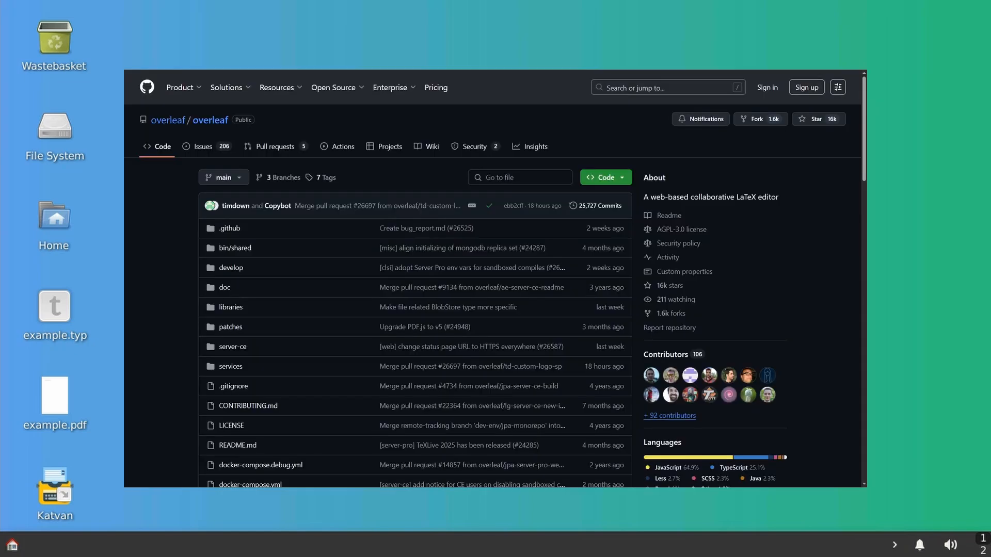
Scroll through the overleaf README and the typst/typst README down to its Installation section.
scroll("down", 3)
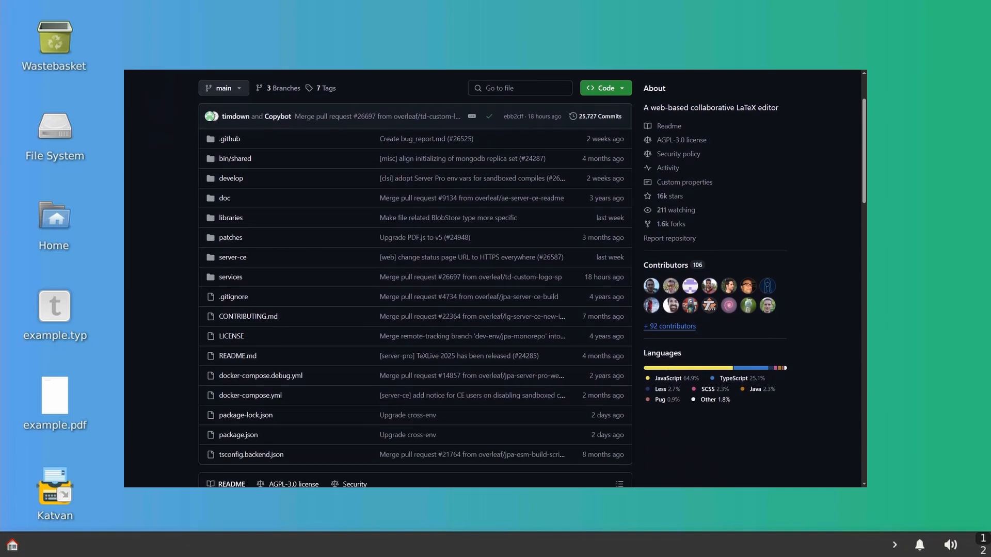
scroll("down", 3)
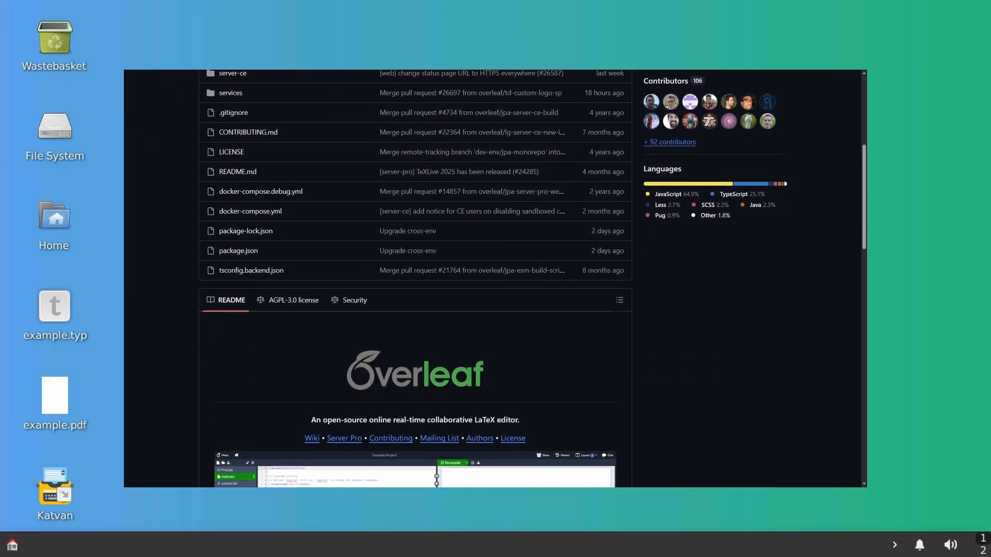
scroll("down", 3)
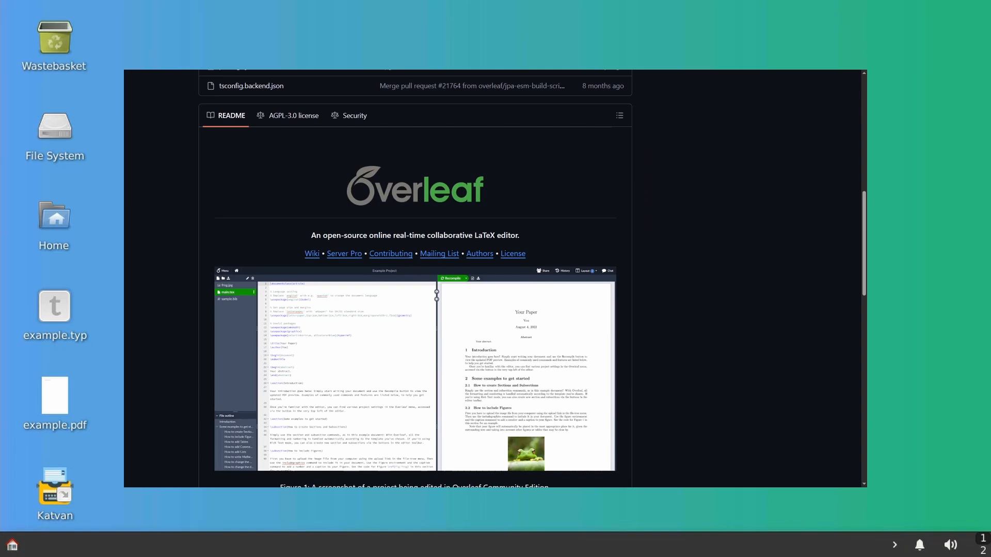
scroll("down", 3)
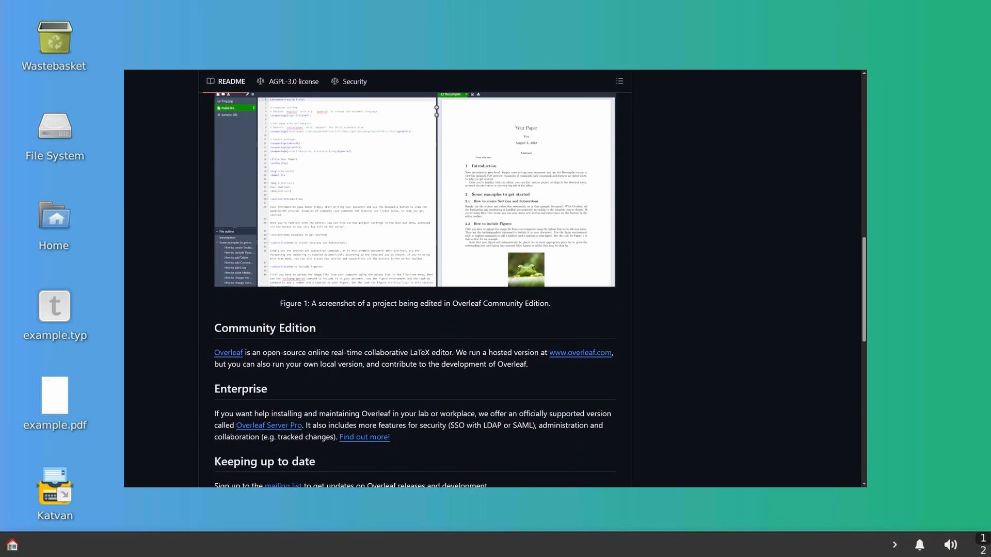
scroll("down", 3)
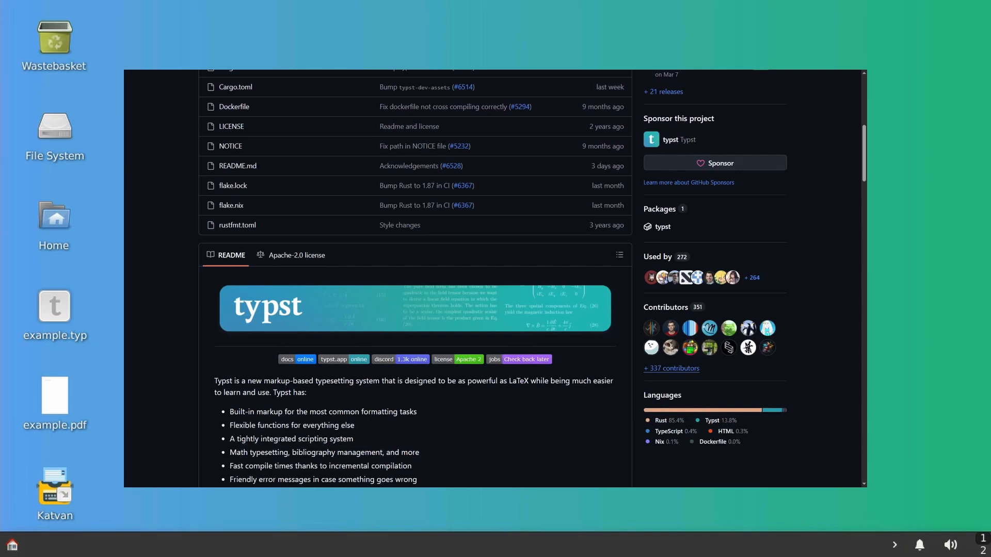
scroll("down", 3)
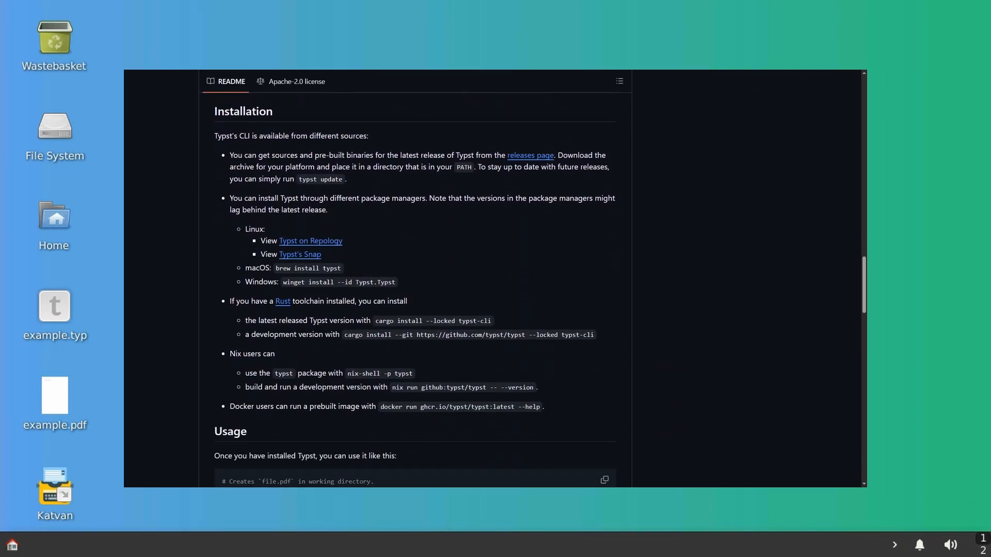